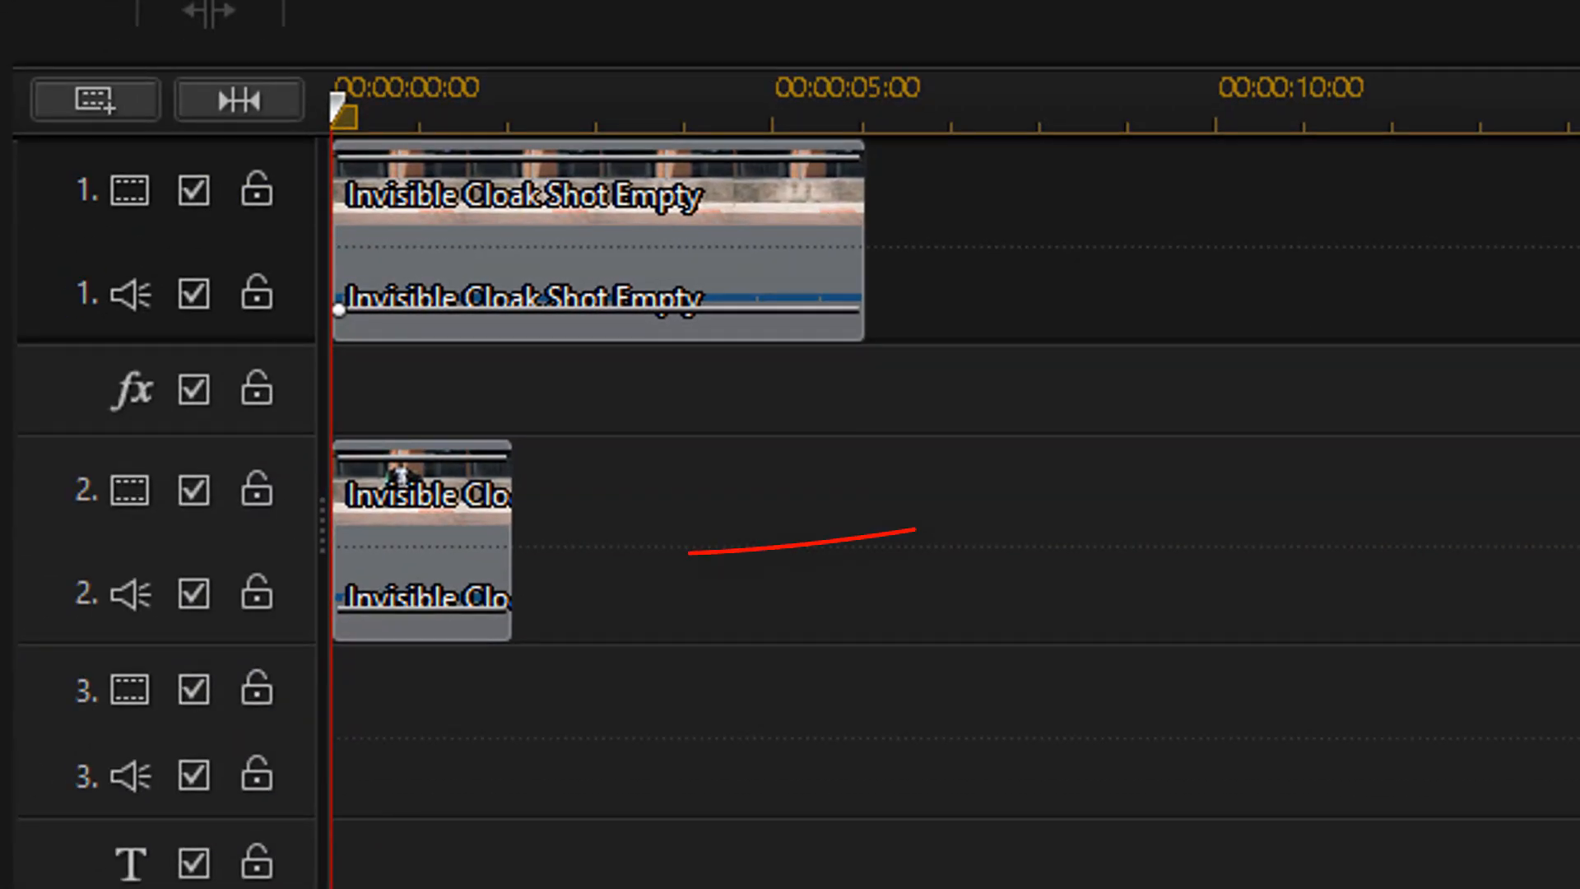
mouse_move(413, 569)
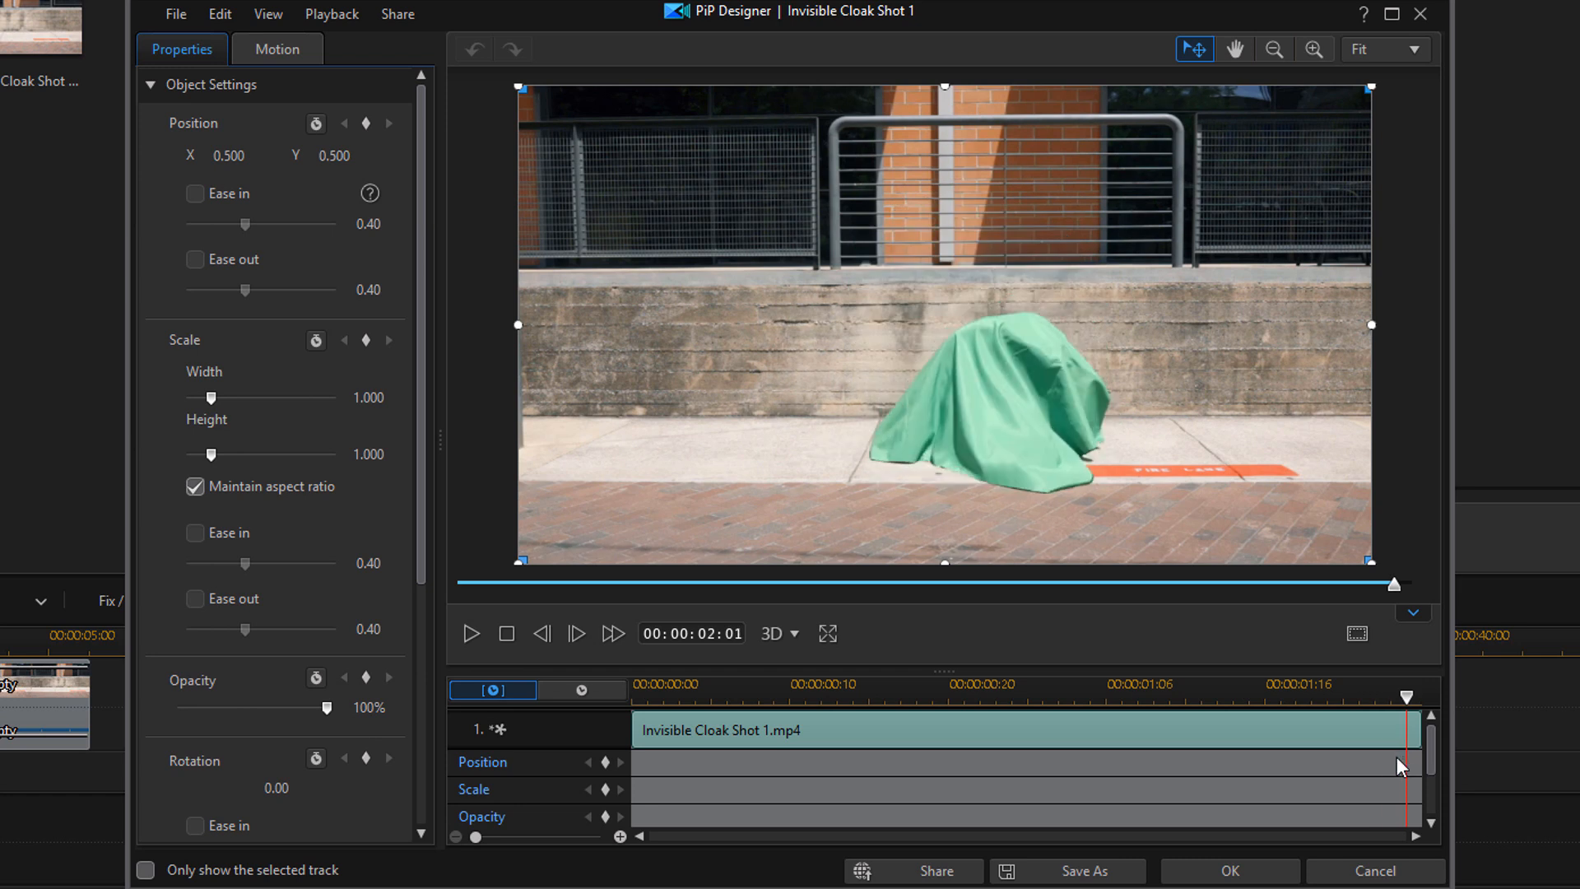
Enable Chroma Key on the cloak clip and sample the green cloak colour from the video
scroll(down, 3)
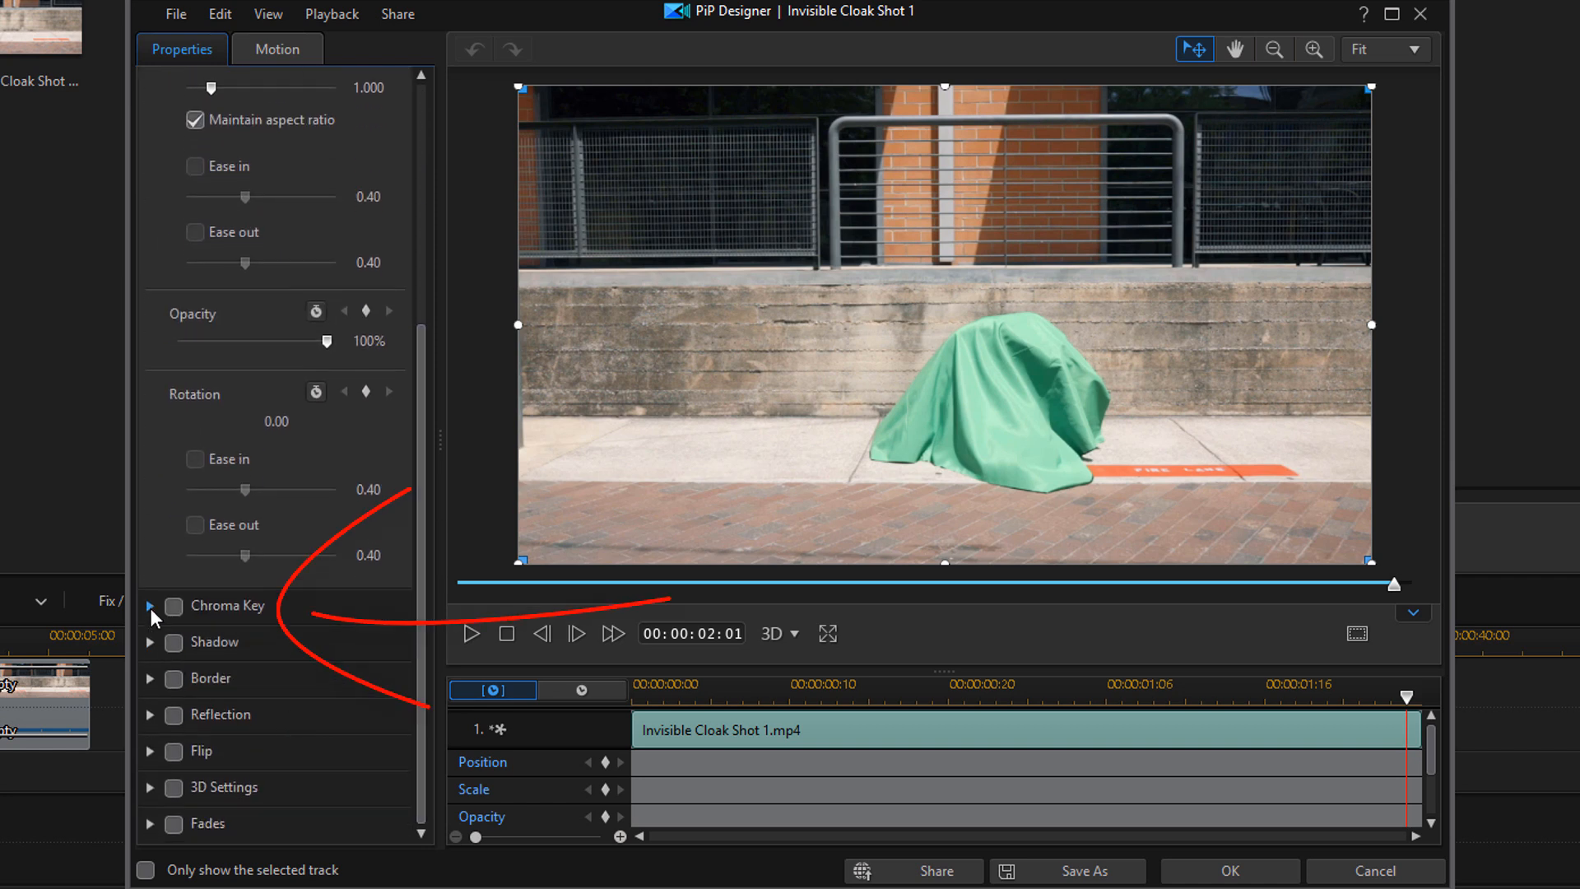
click(150, 605)
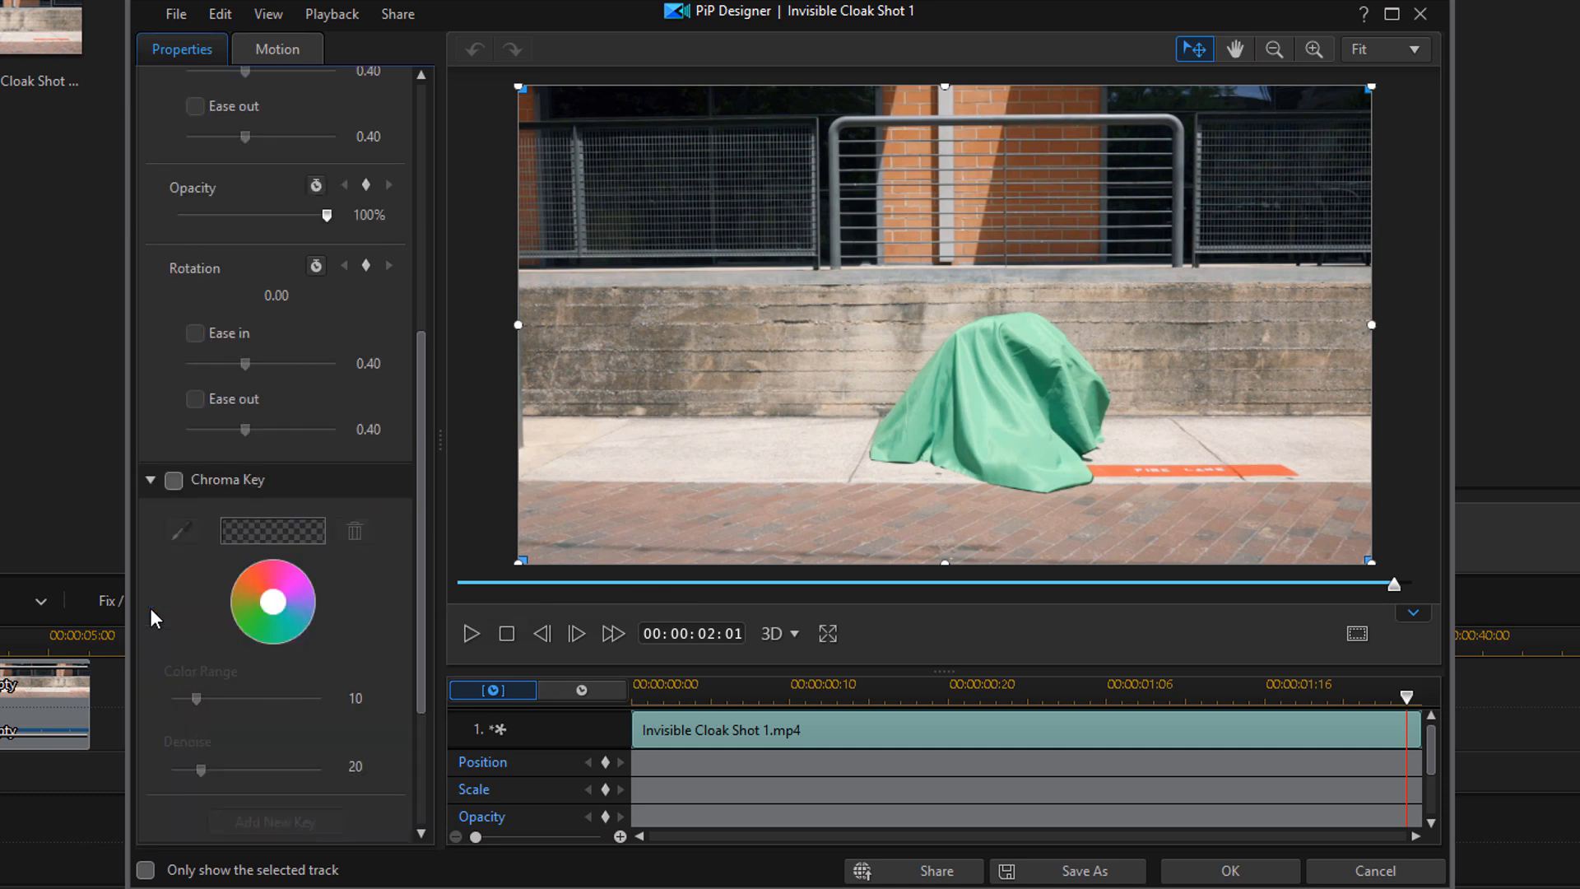
click(173, 480)
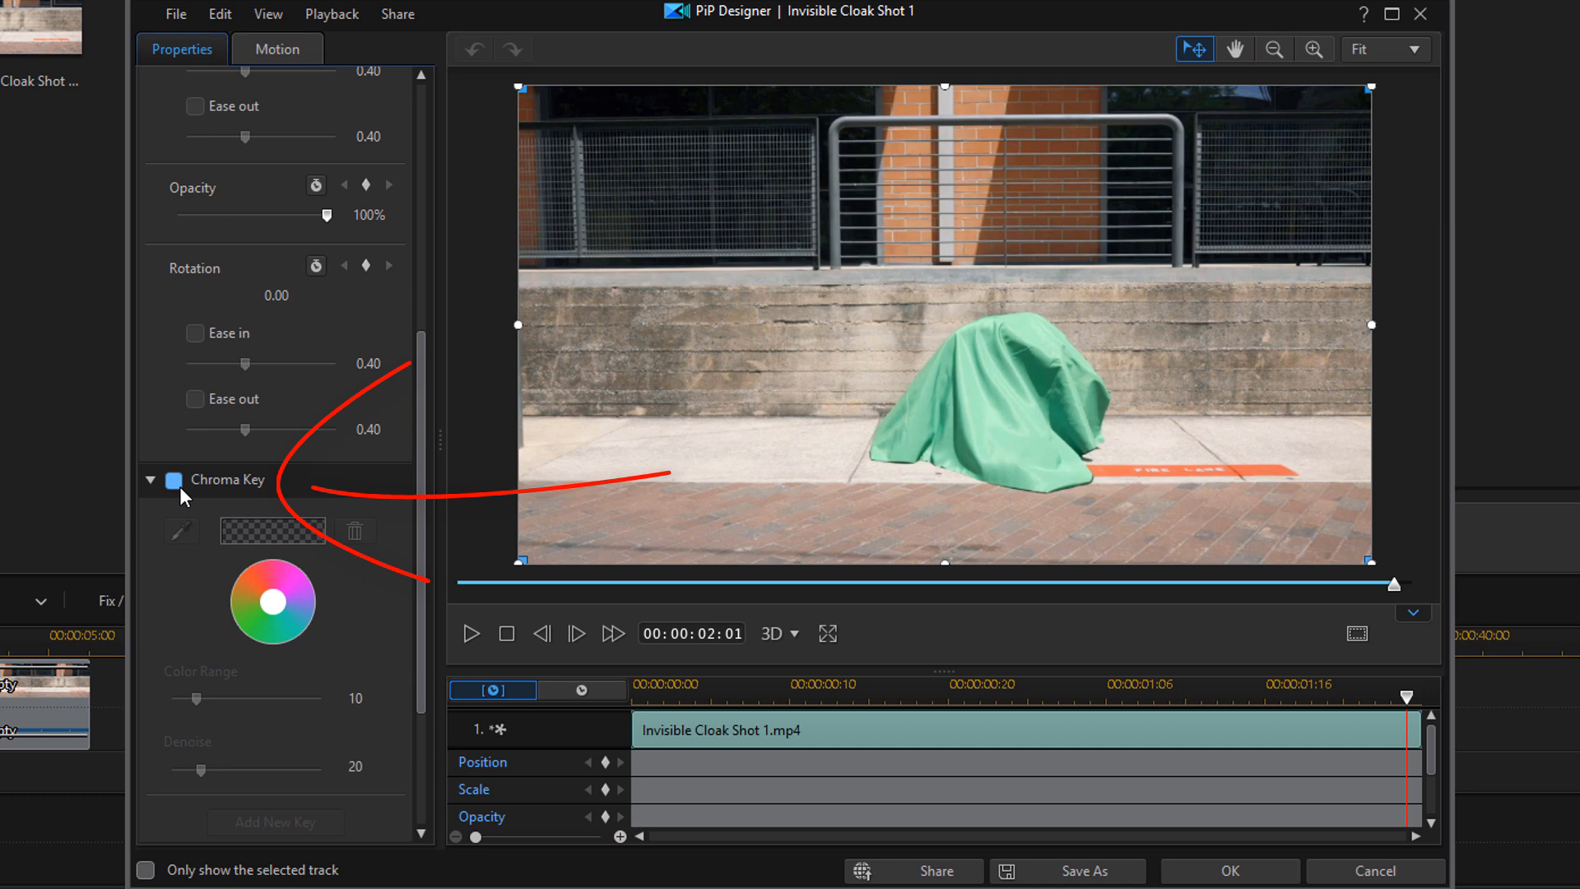
click(174, 480)
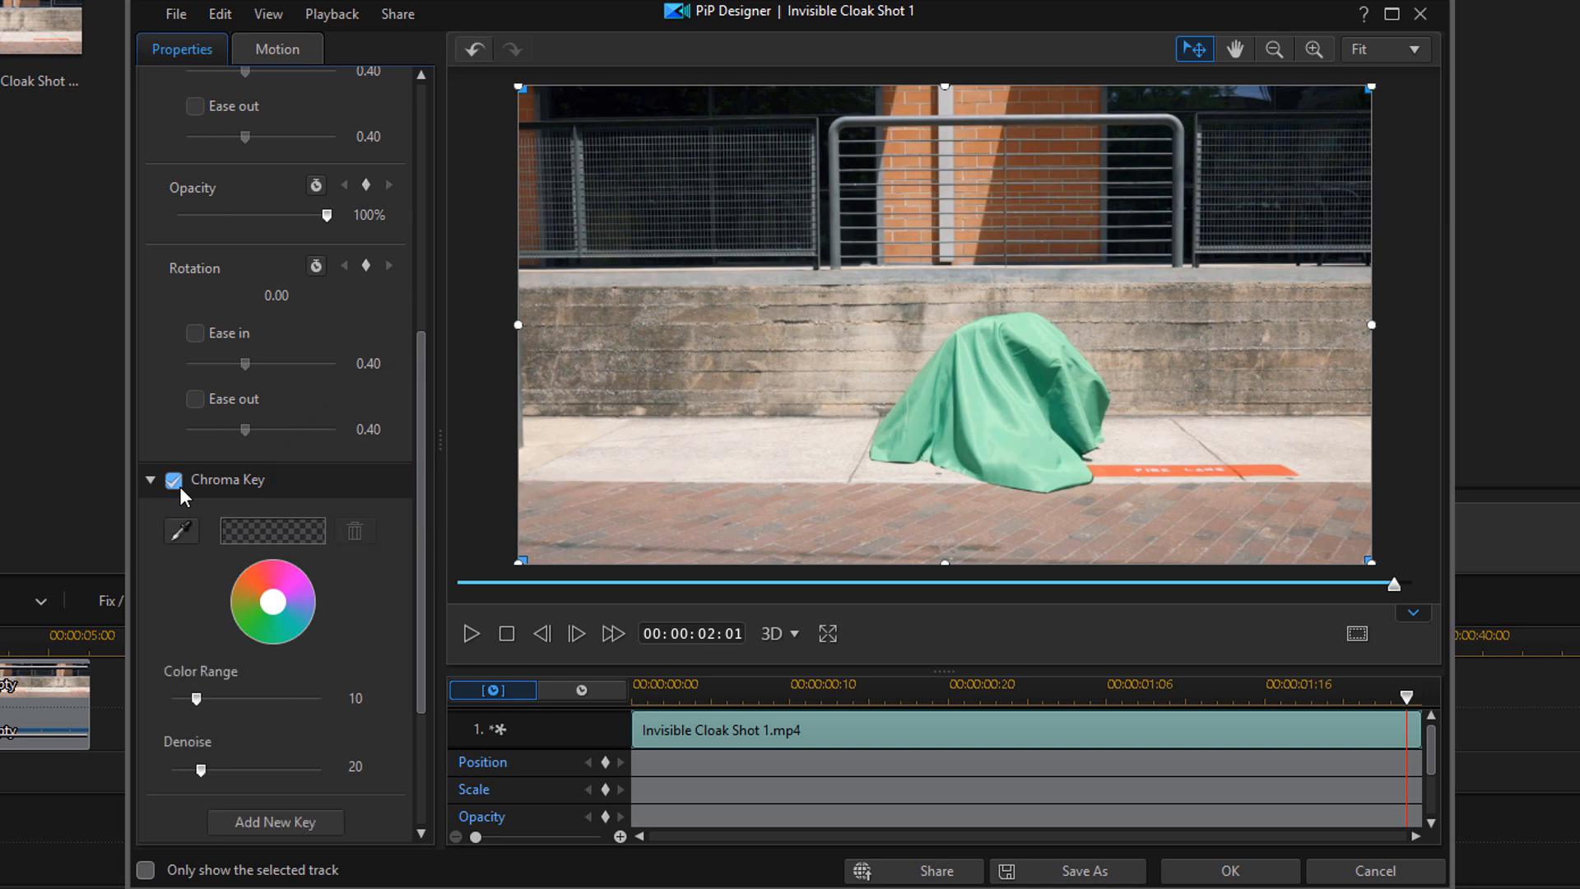
mouse_move(180, 531)
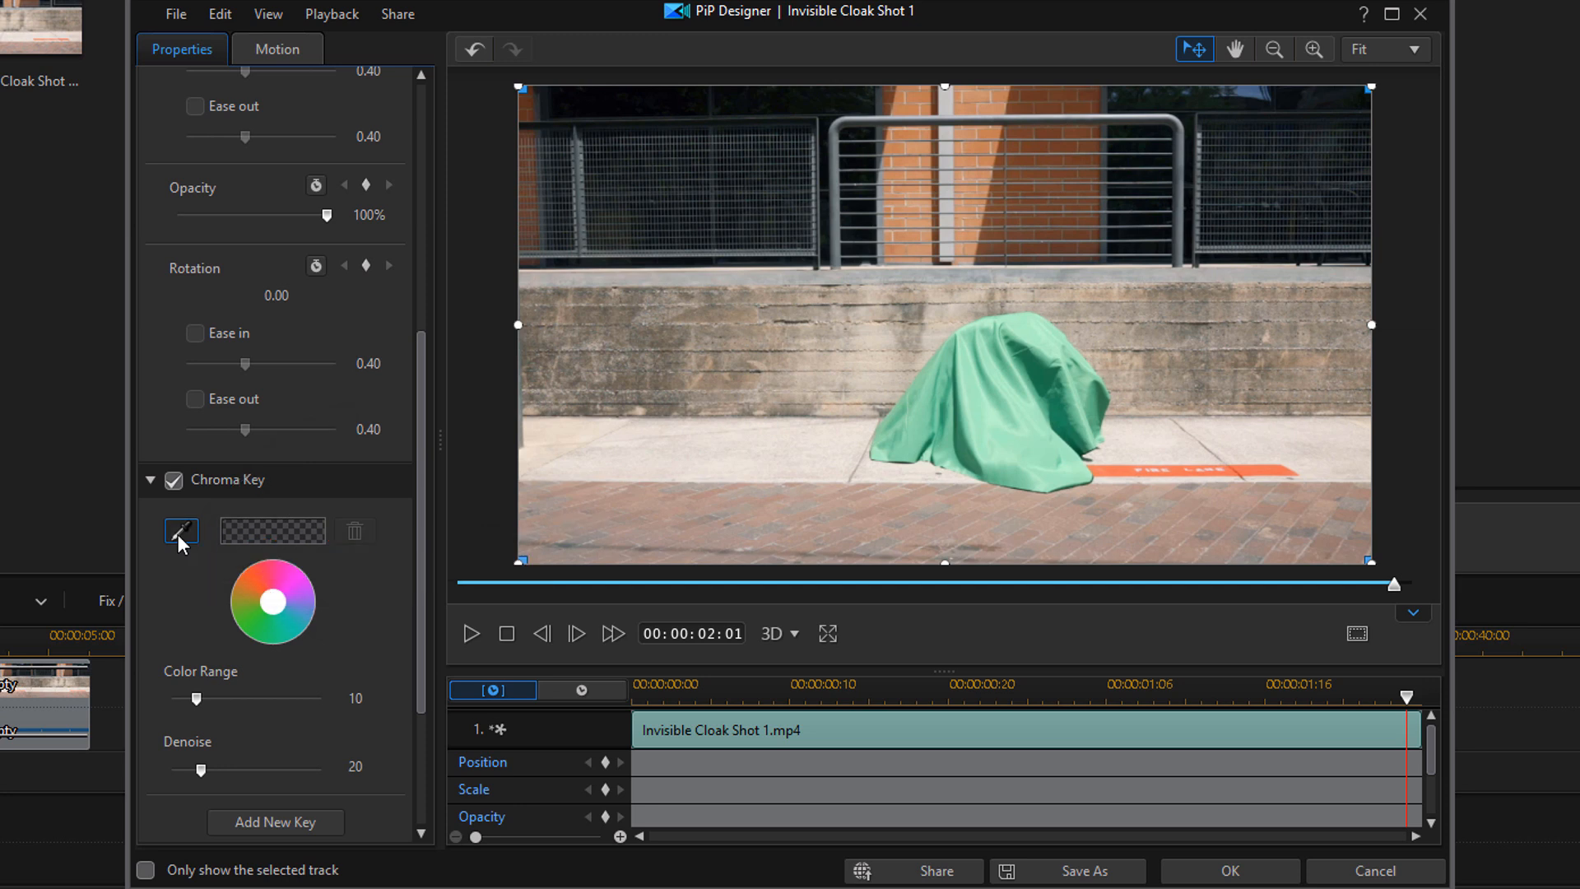
click(181, 530)
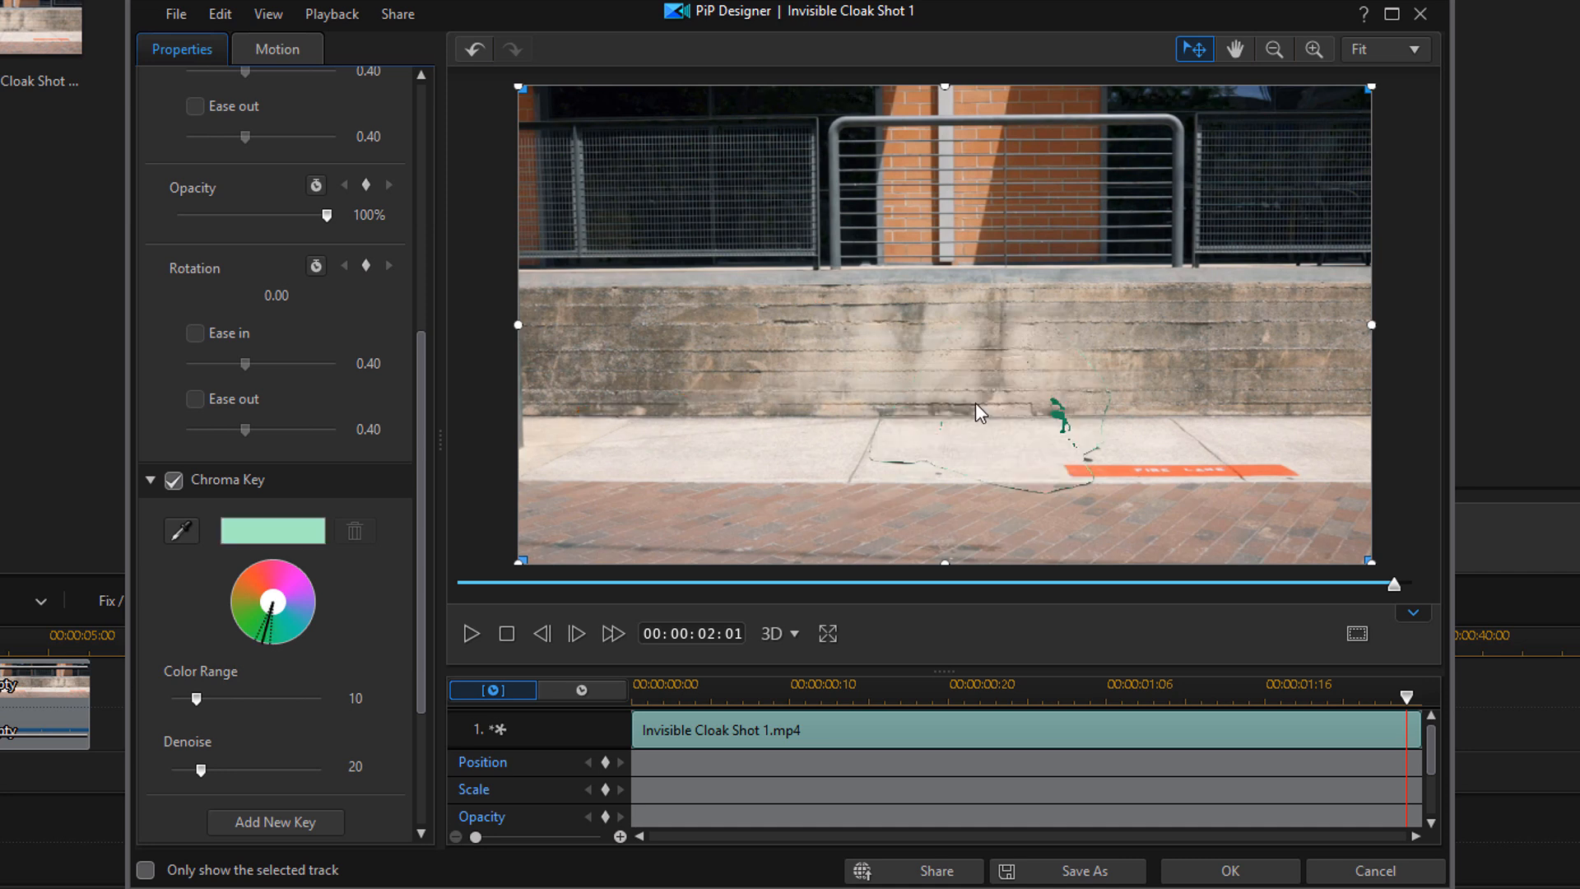
mouse_move(874, 474)
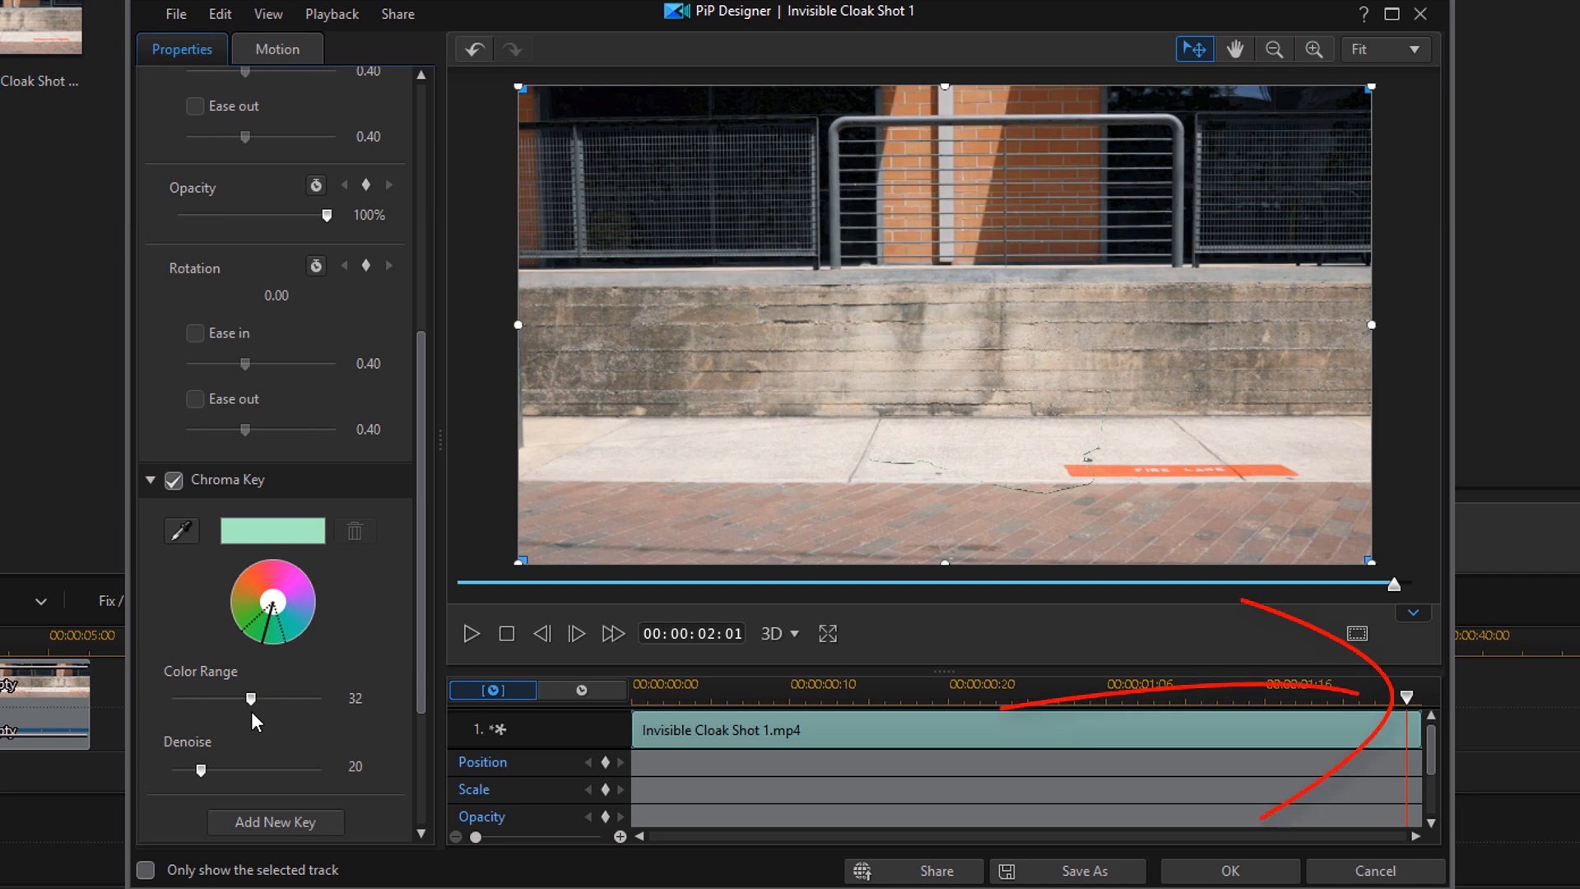
mouse_move(1382, 745)
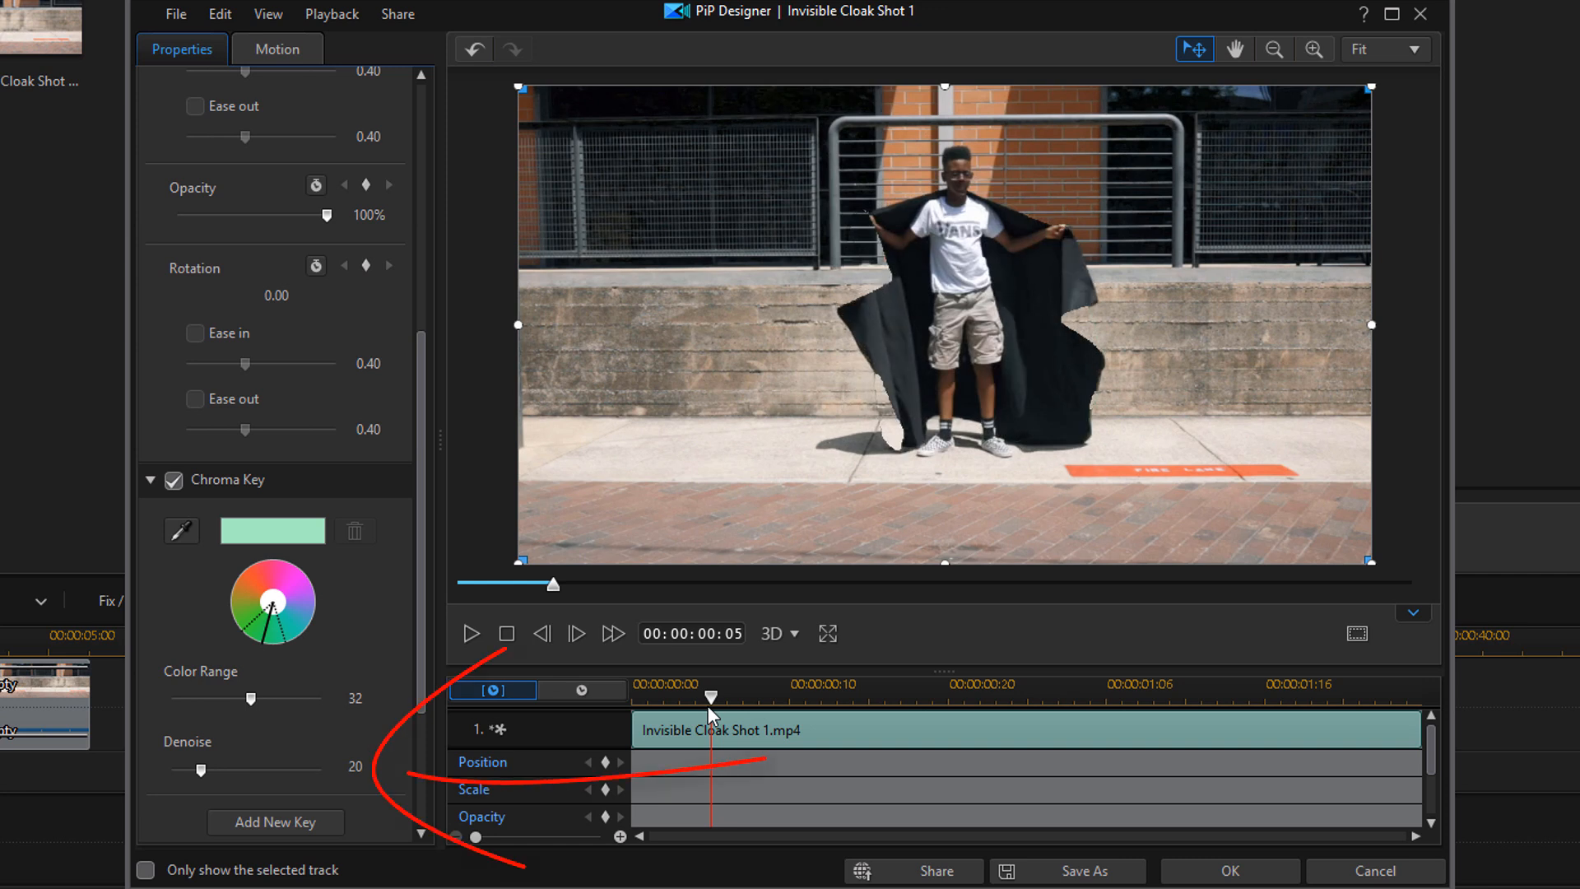
mouse_move(199, 778)
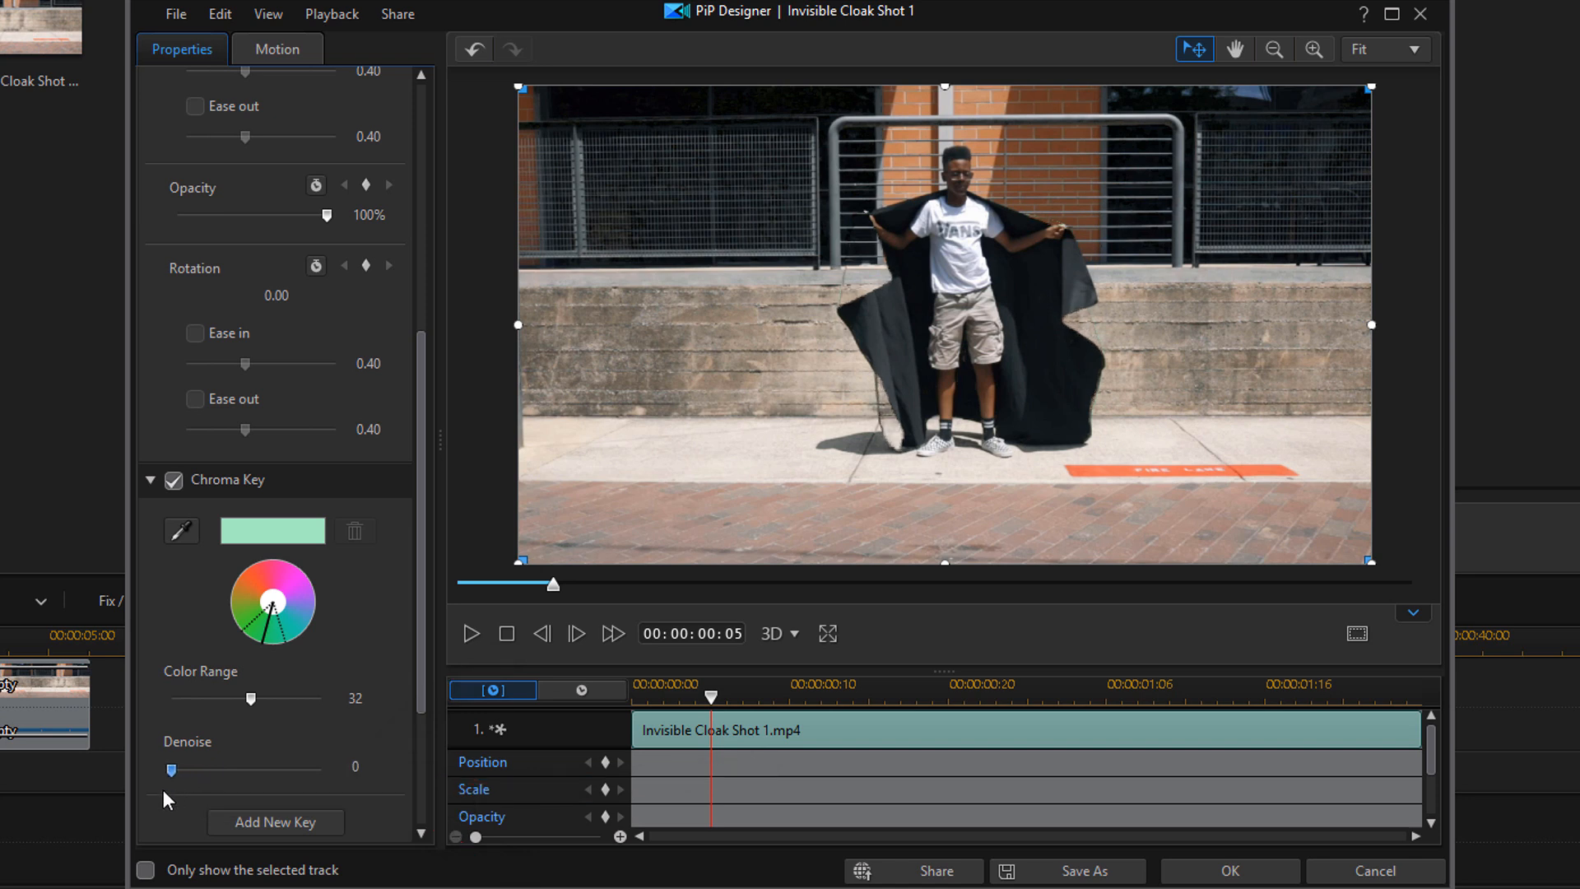
mouse_move(310, 766)
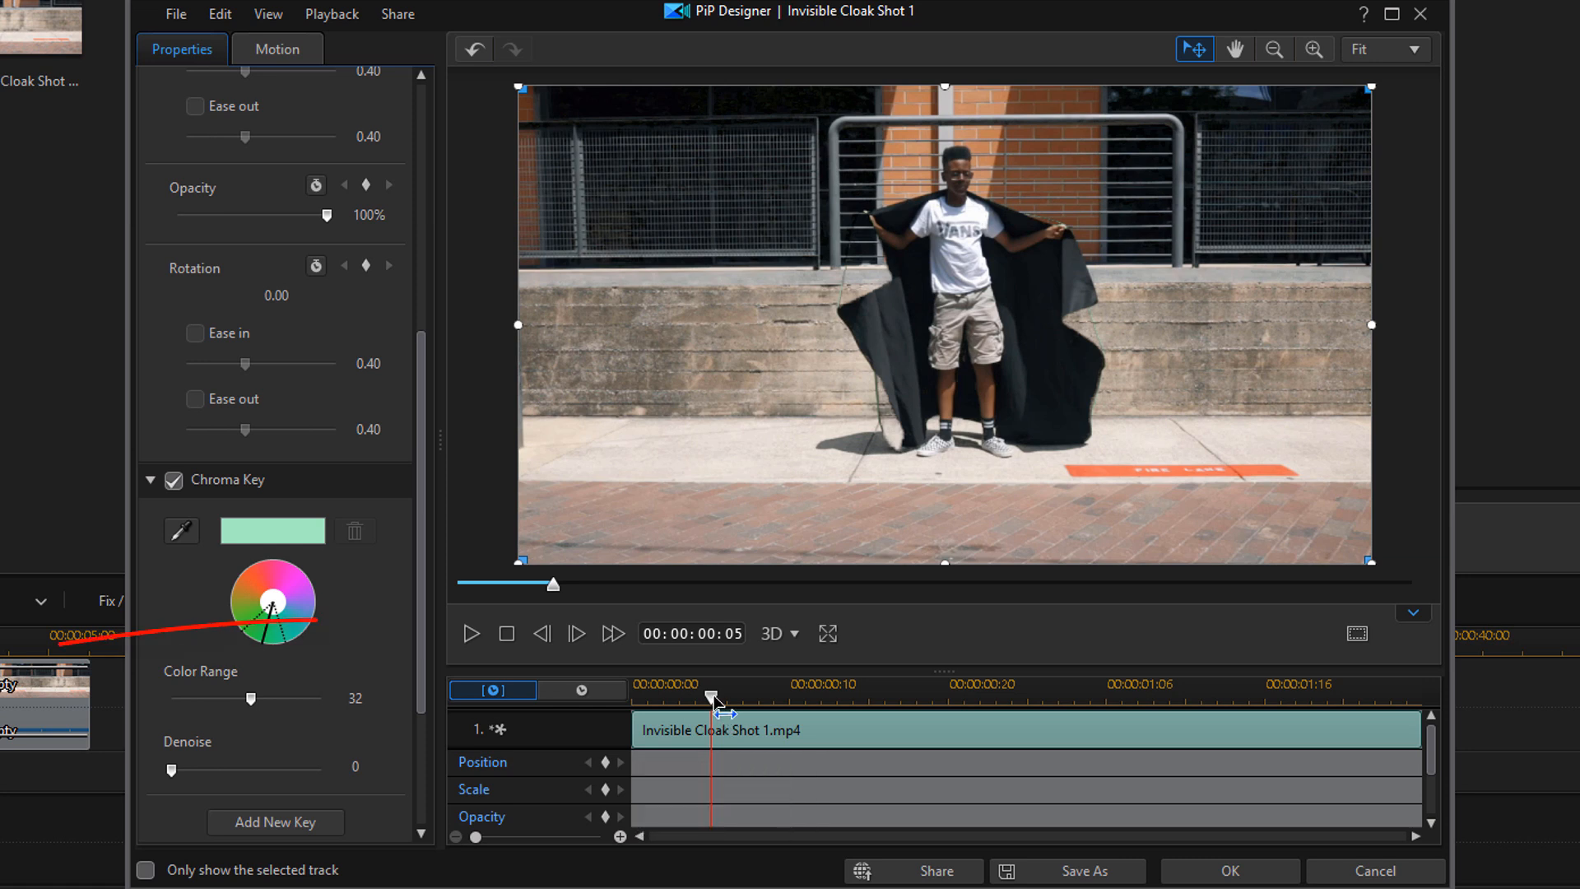
Rewind the keyed overlay clip preview to its start
click(471, 633)
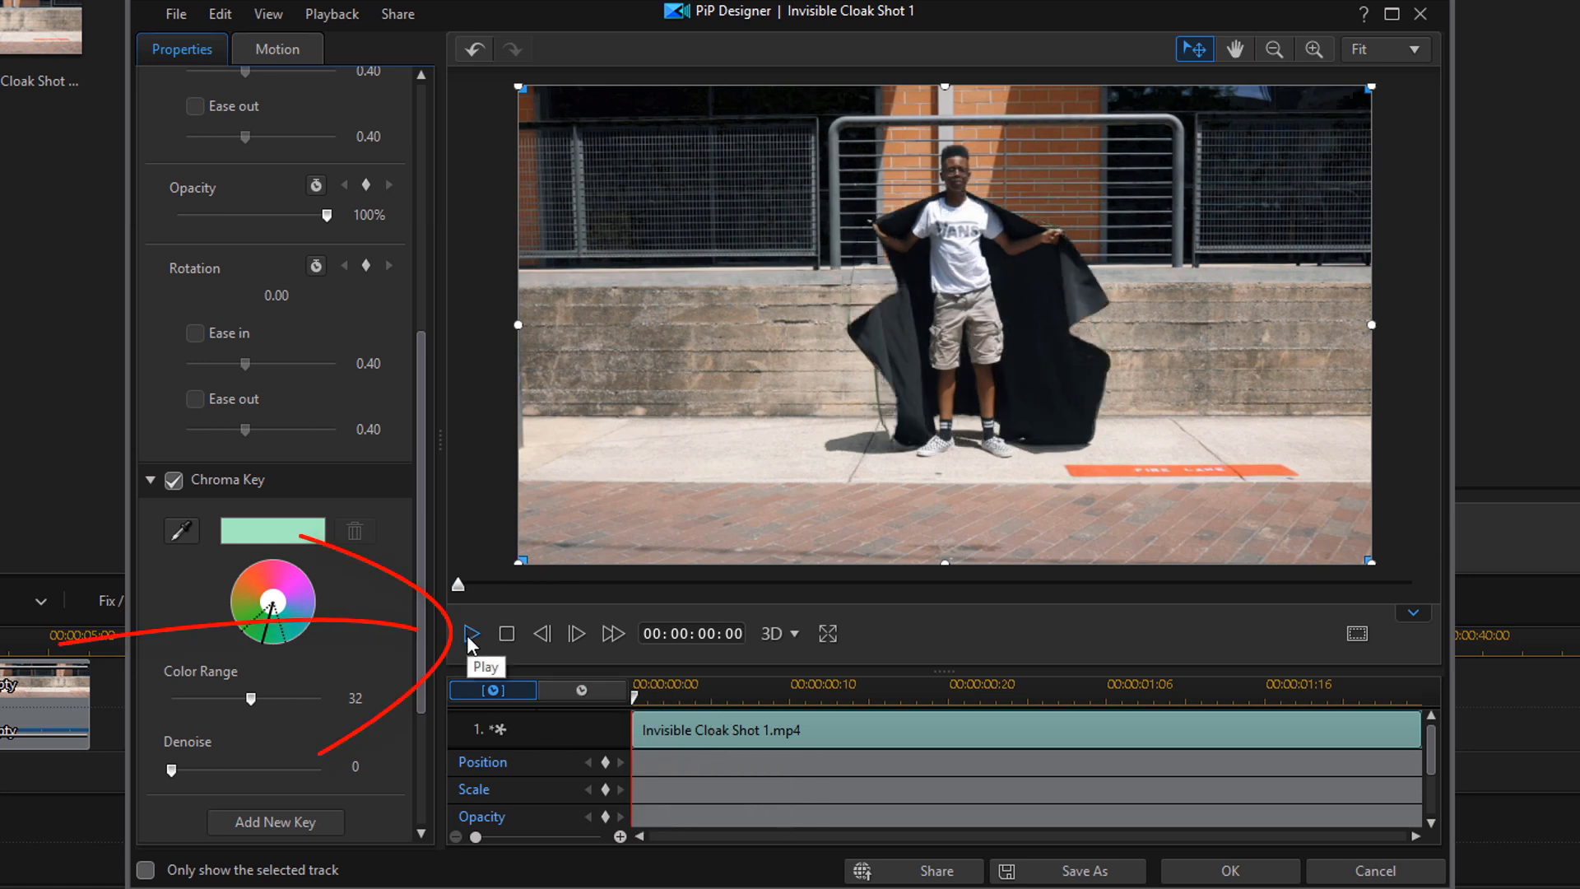
click(471, 633)
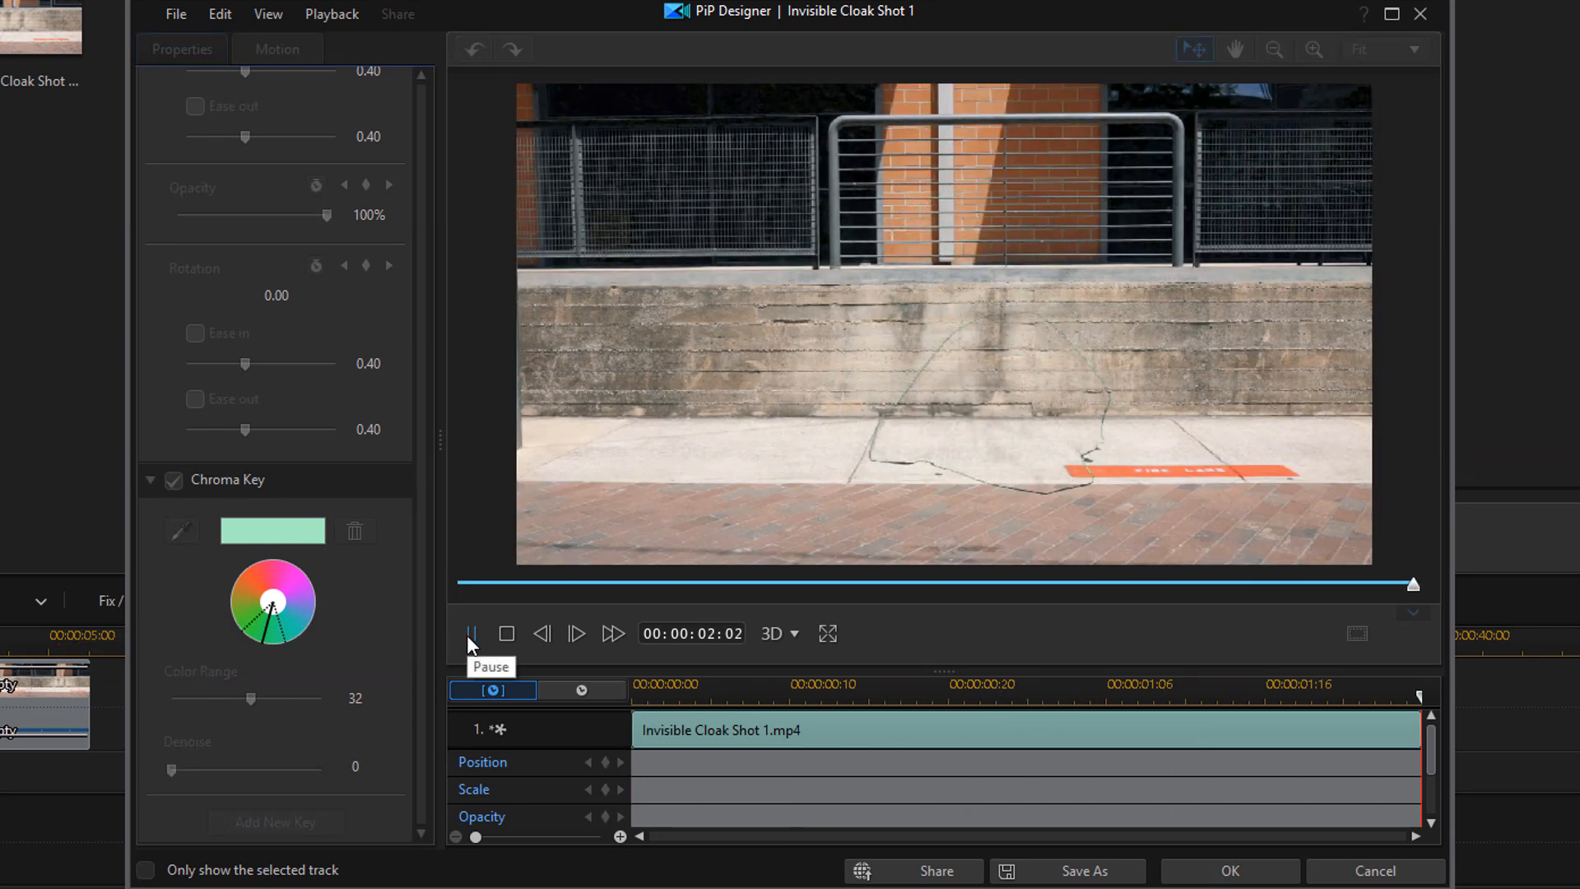
click(471, 632)
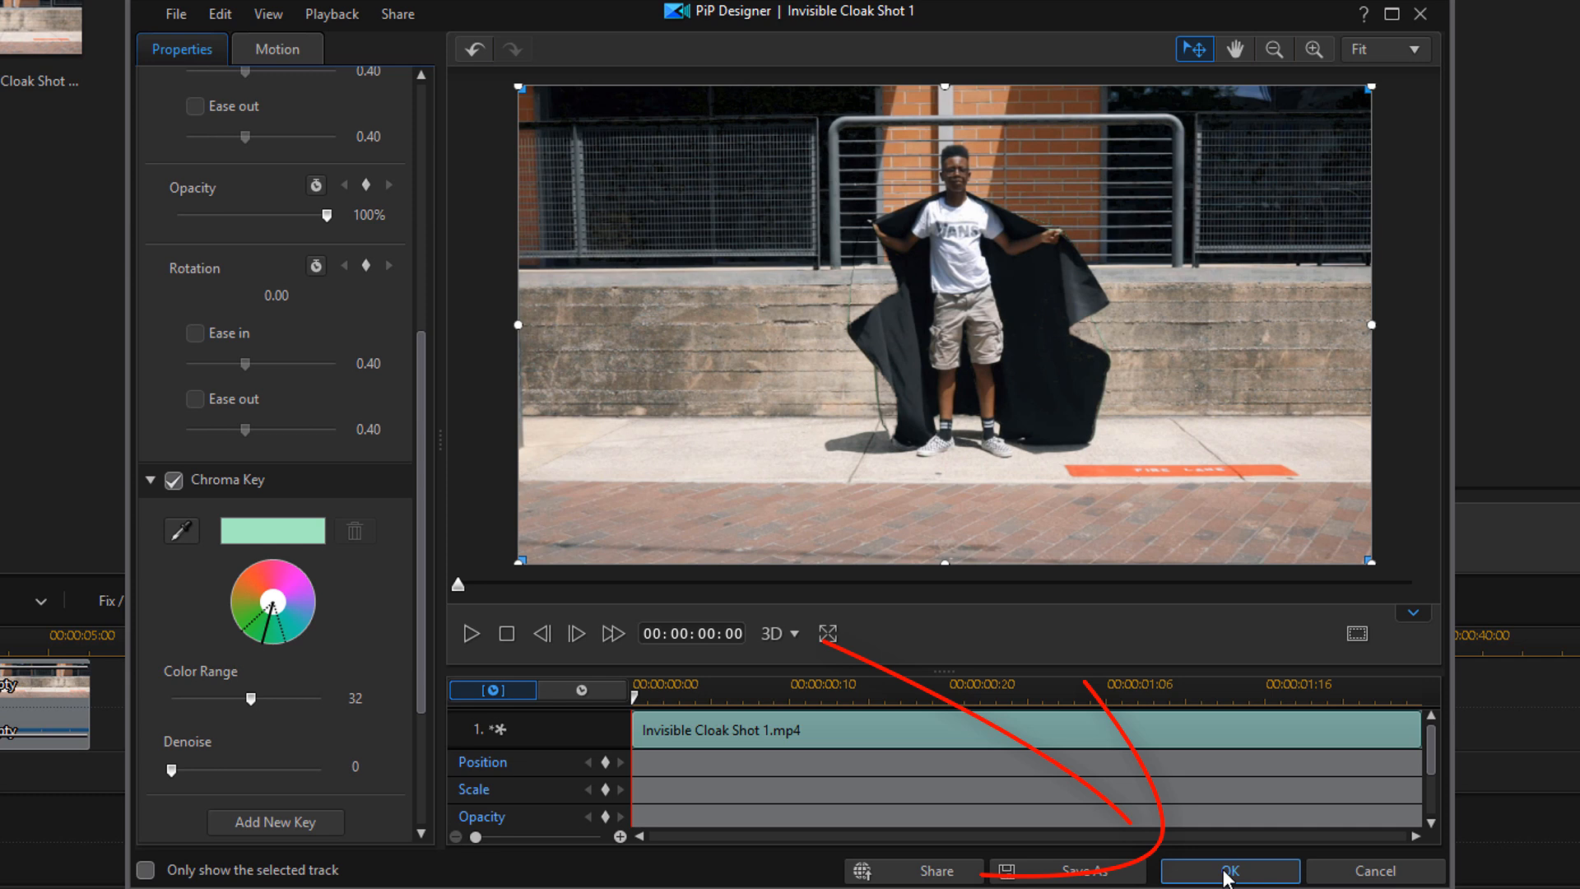
Accept the chroma key settings and close PiP Designer with OK
click(1227, 870)
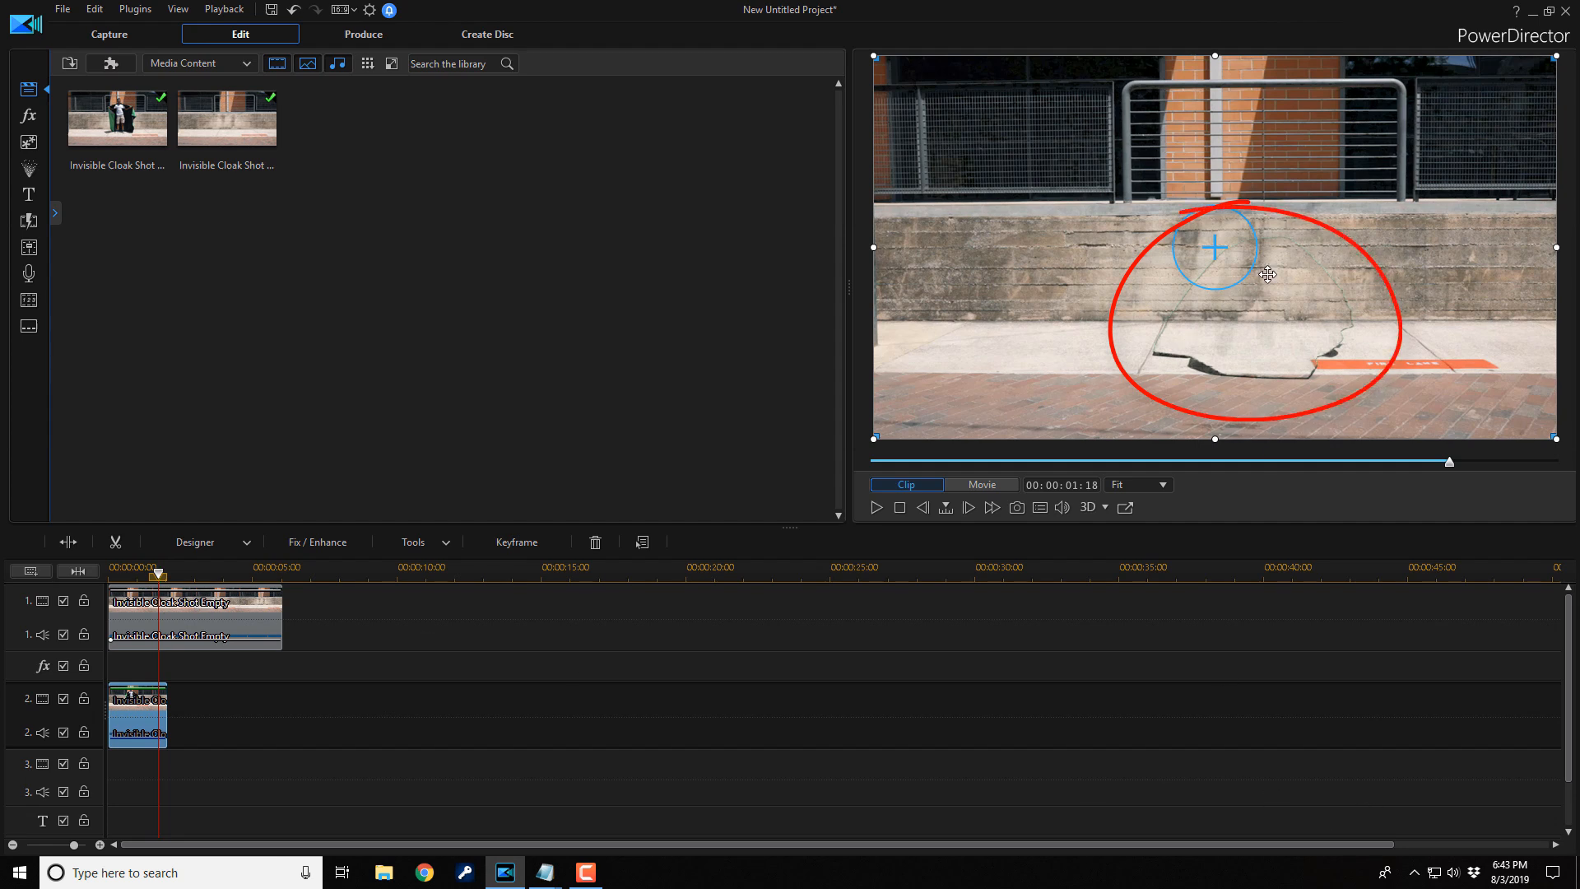
mouse_move(879, 845)
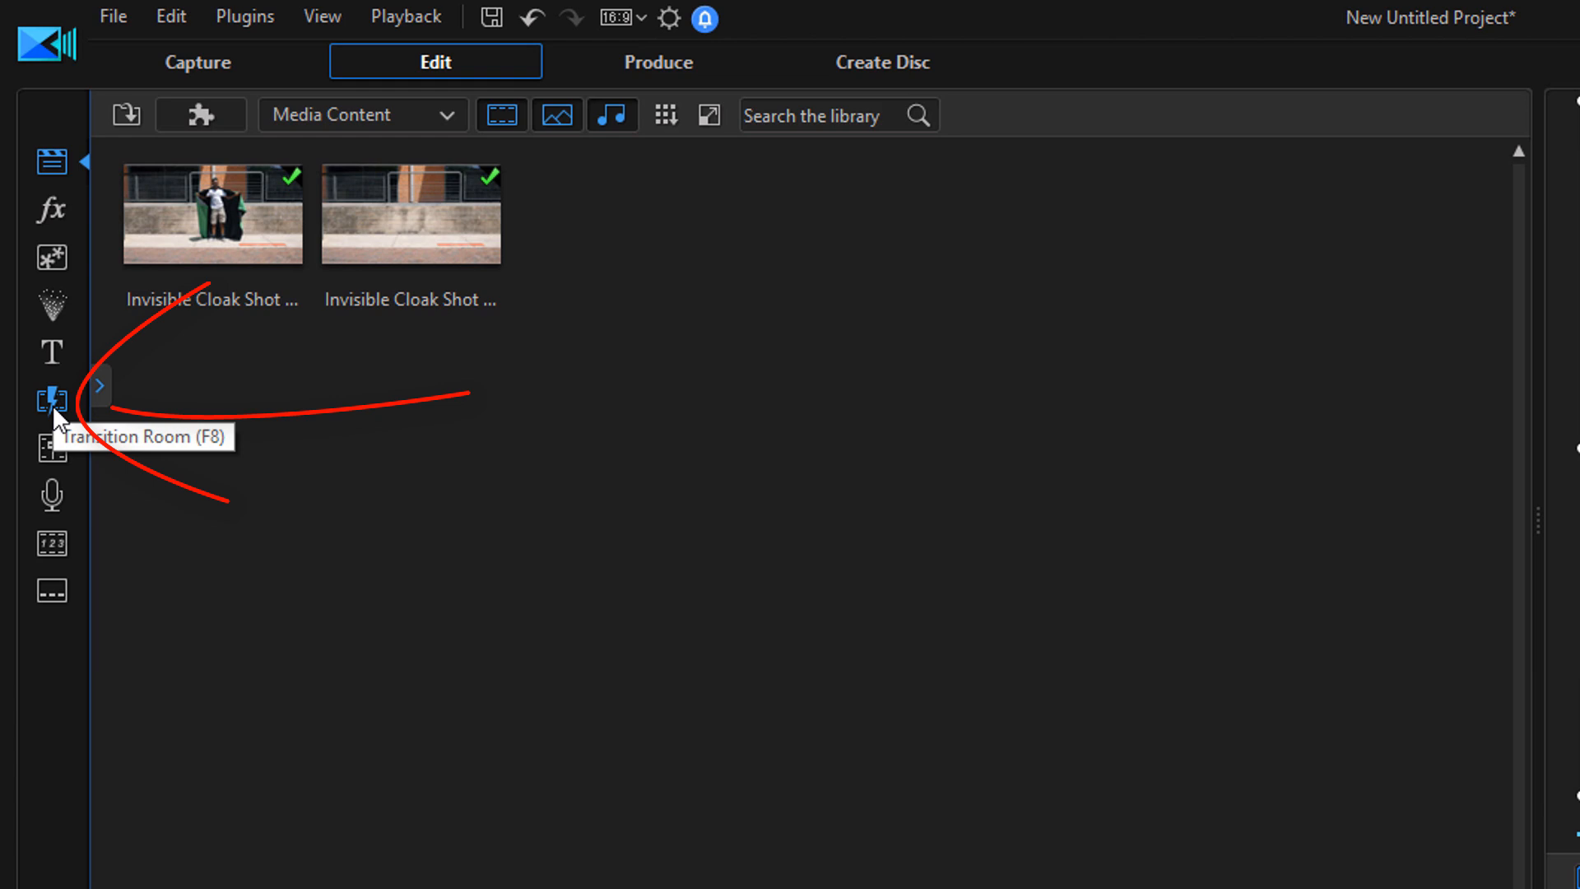
Place the General Fade transition on the track 2 cloak overlay clip
click(51, 401)
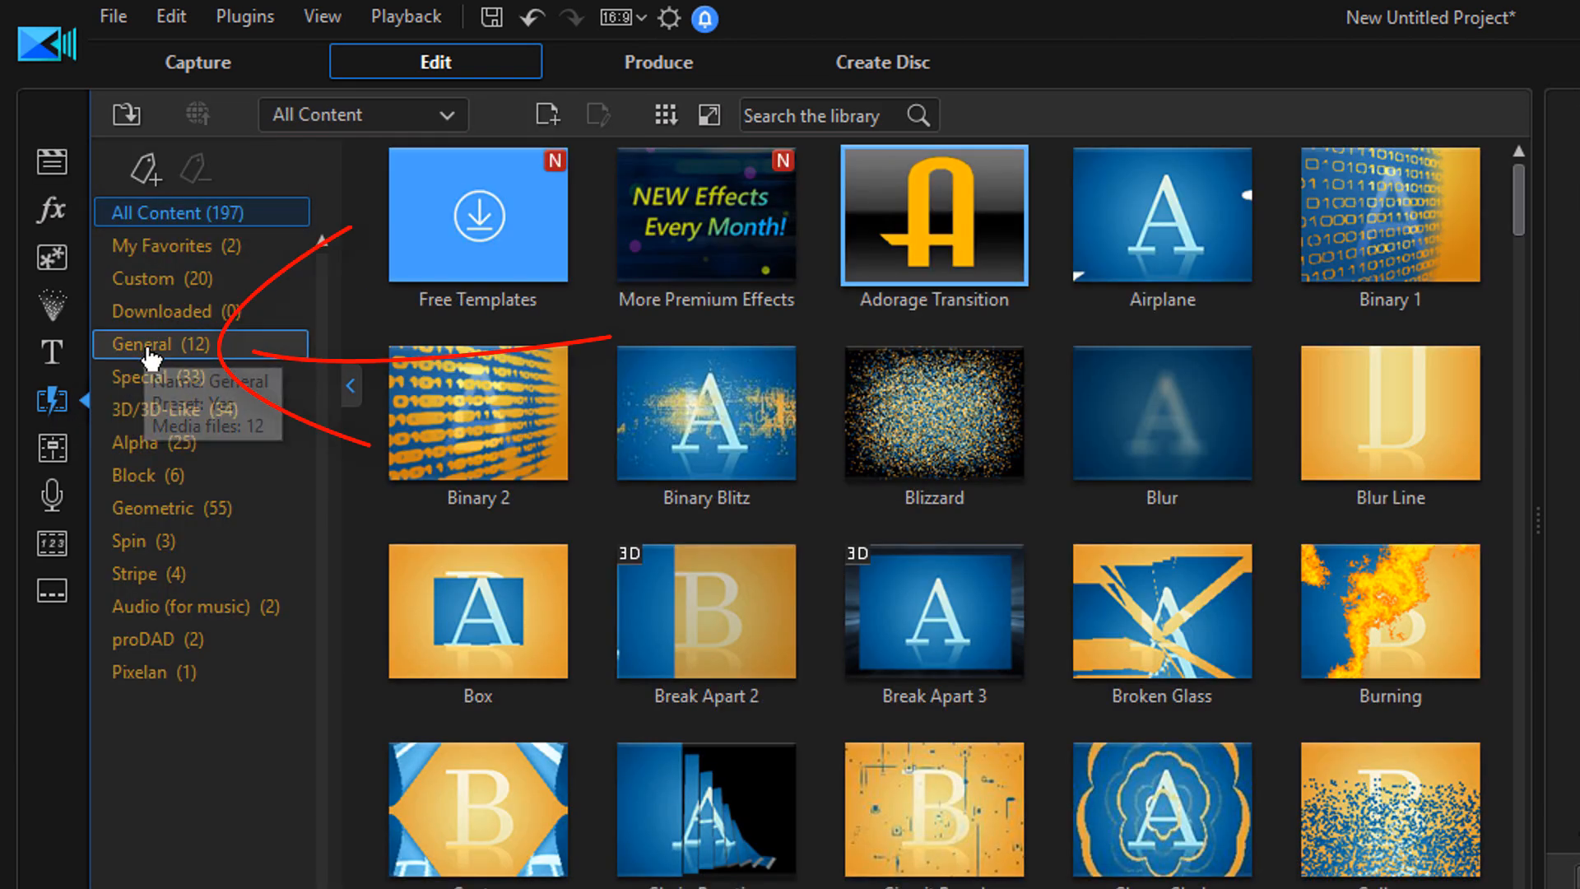
click(149, 344)
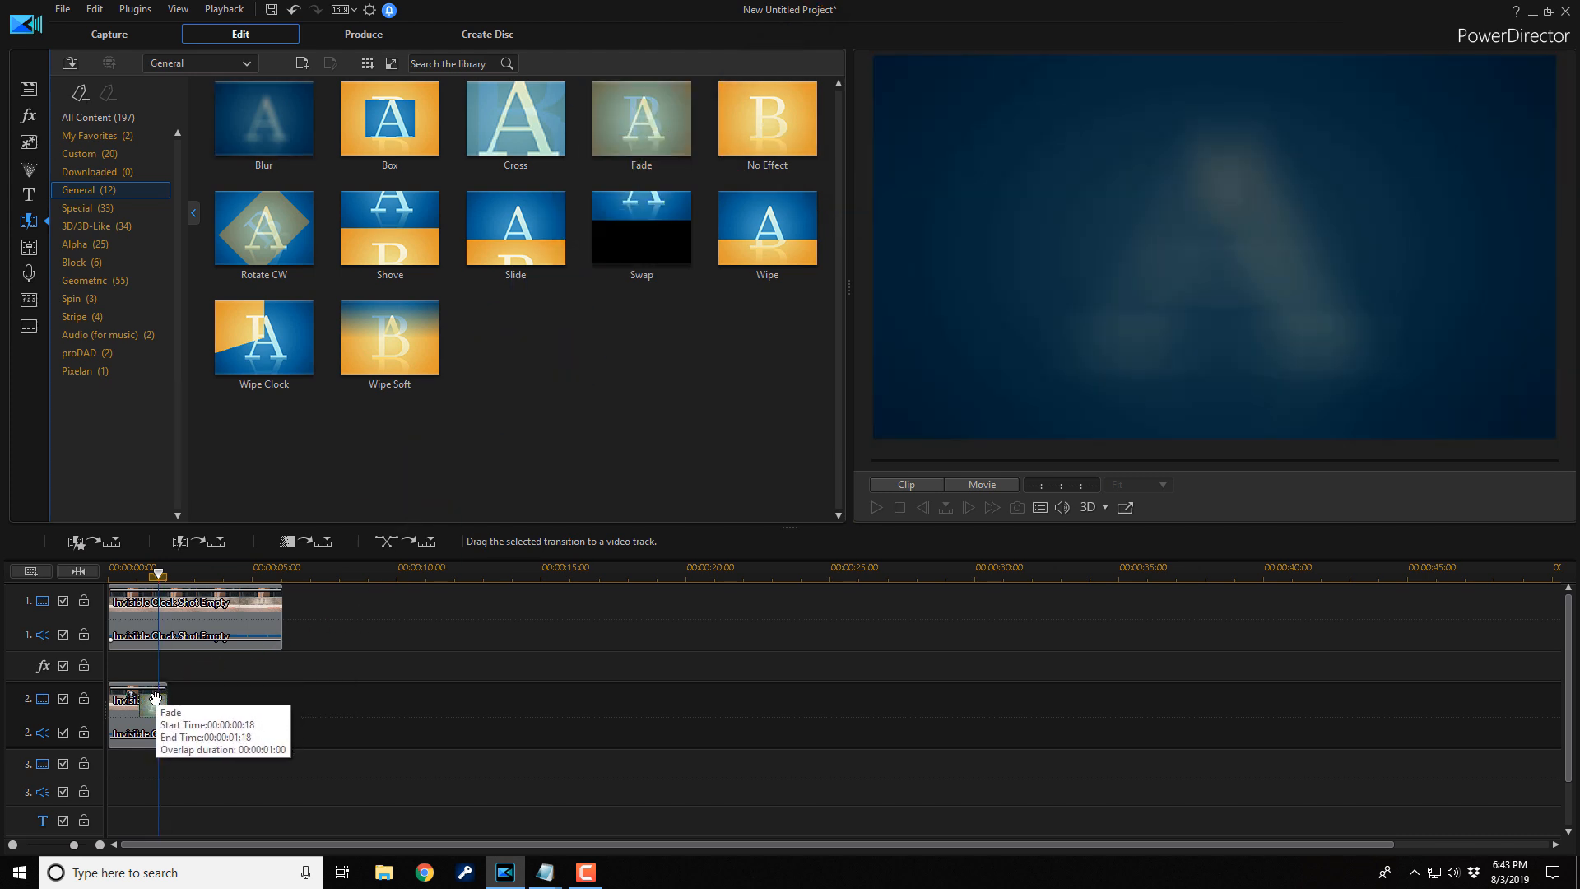
click(136, 701)
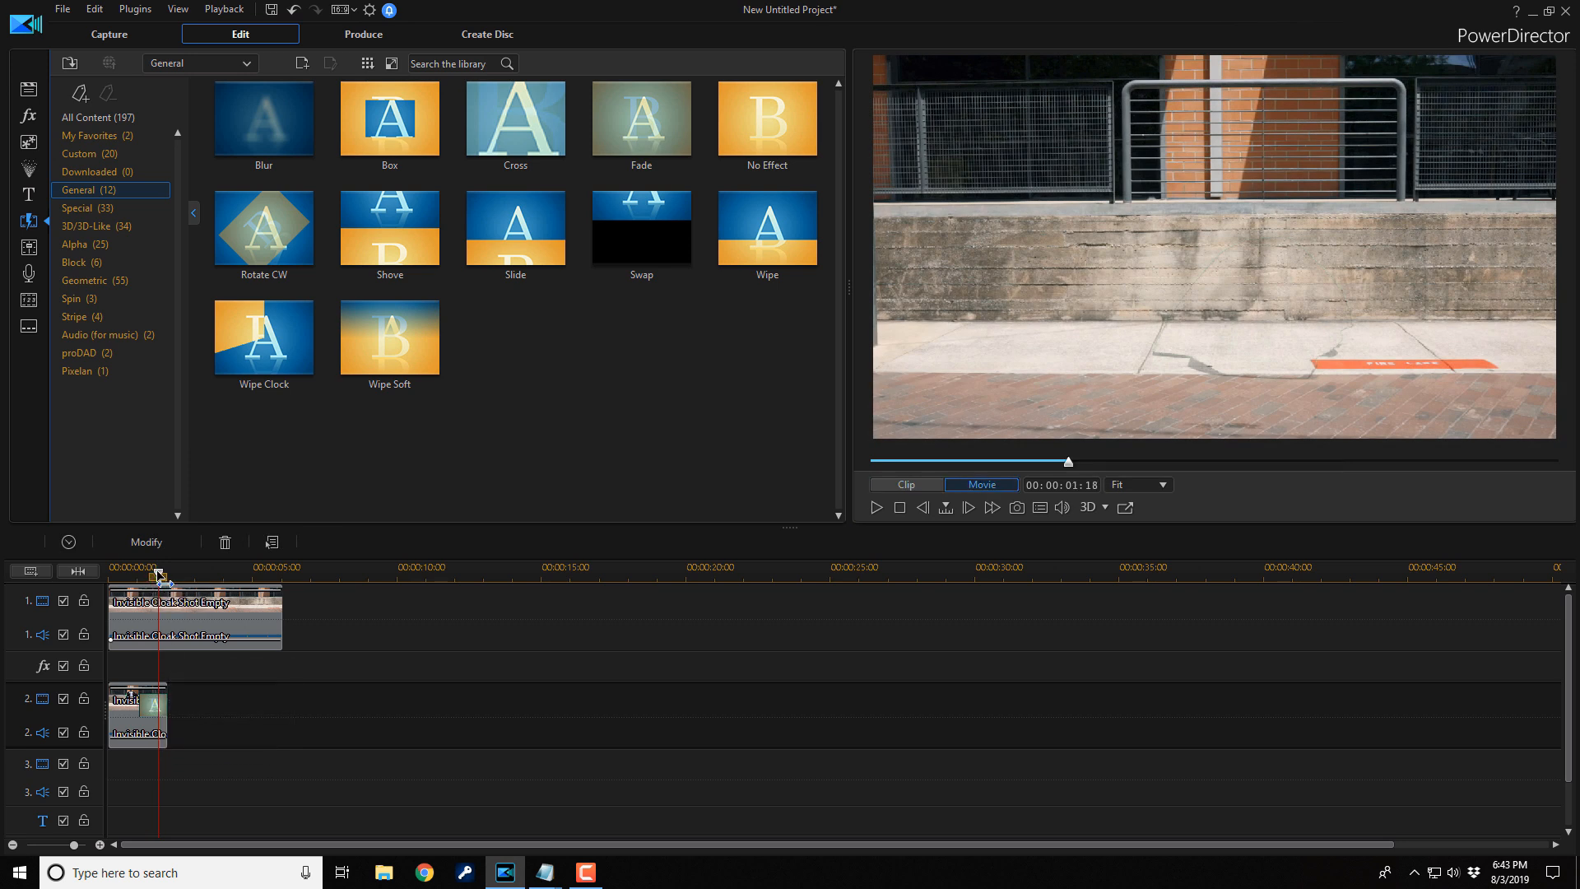
click(136, 700)
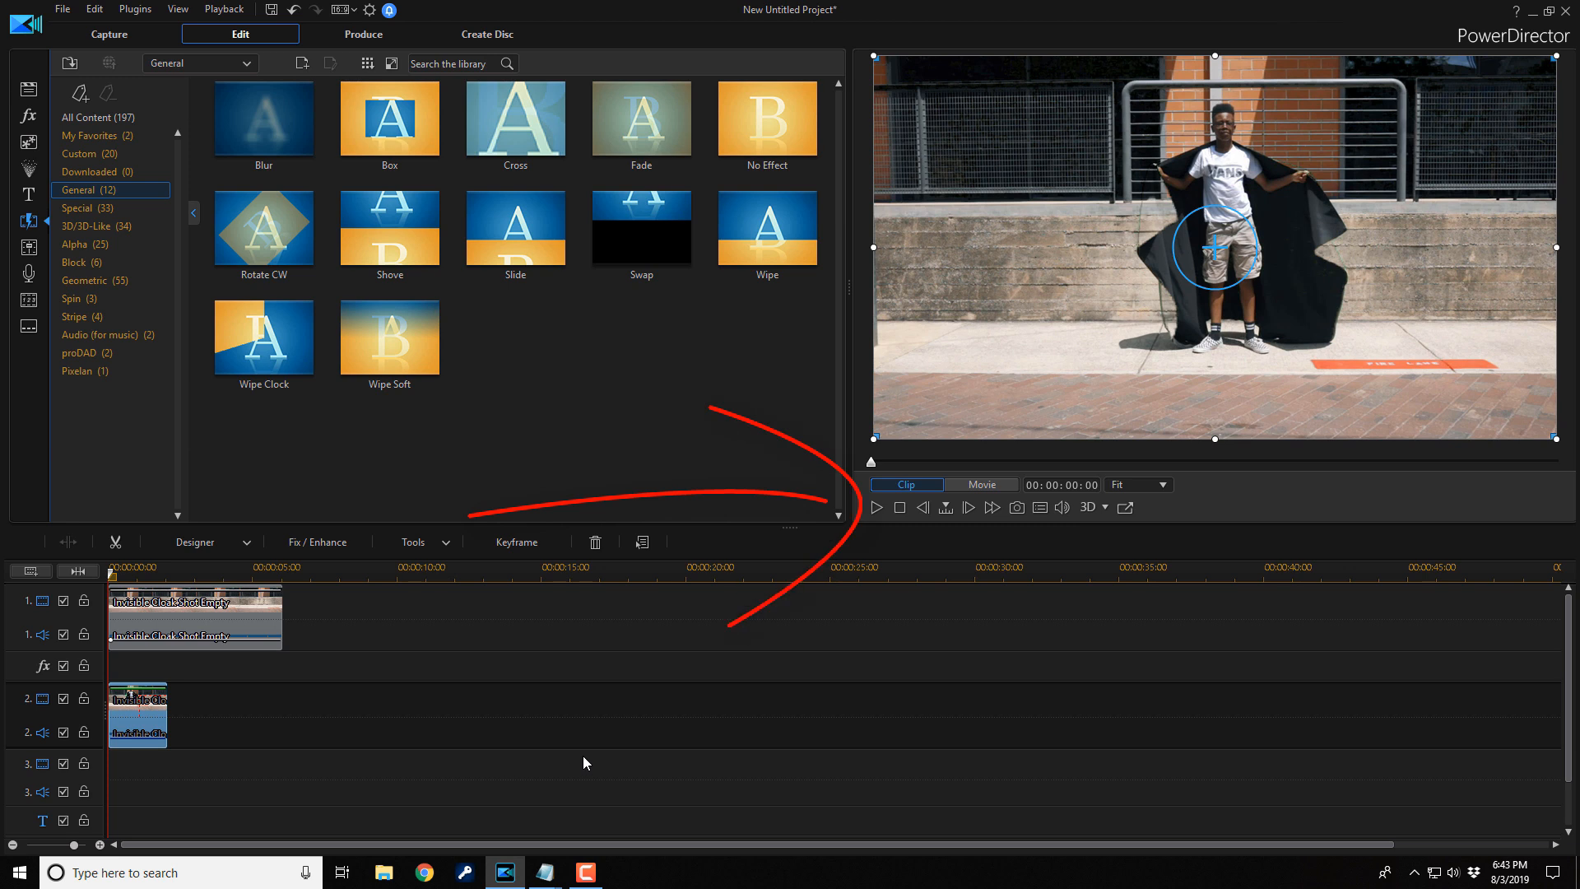
mouse_move(876, 507)
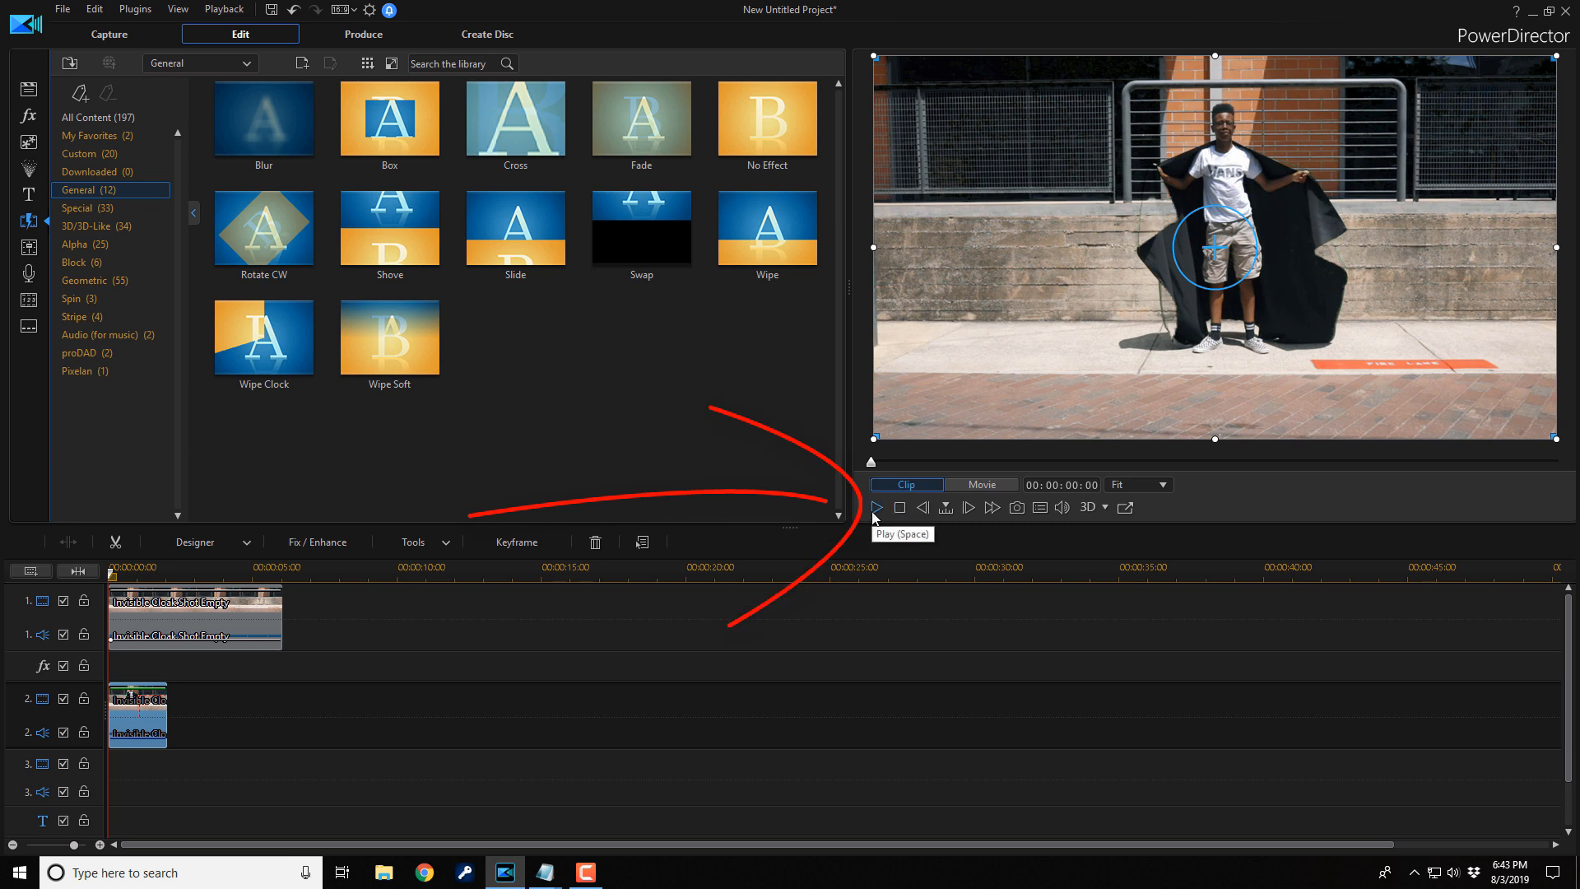
click(978, 485)
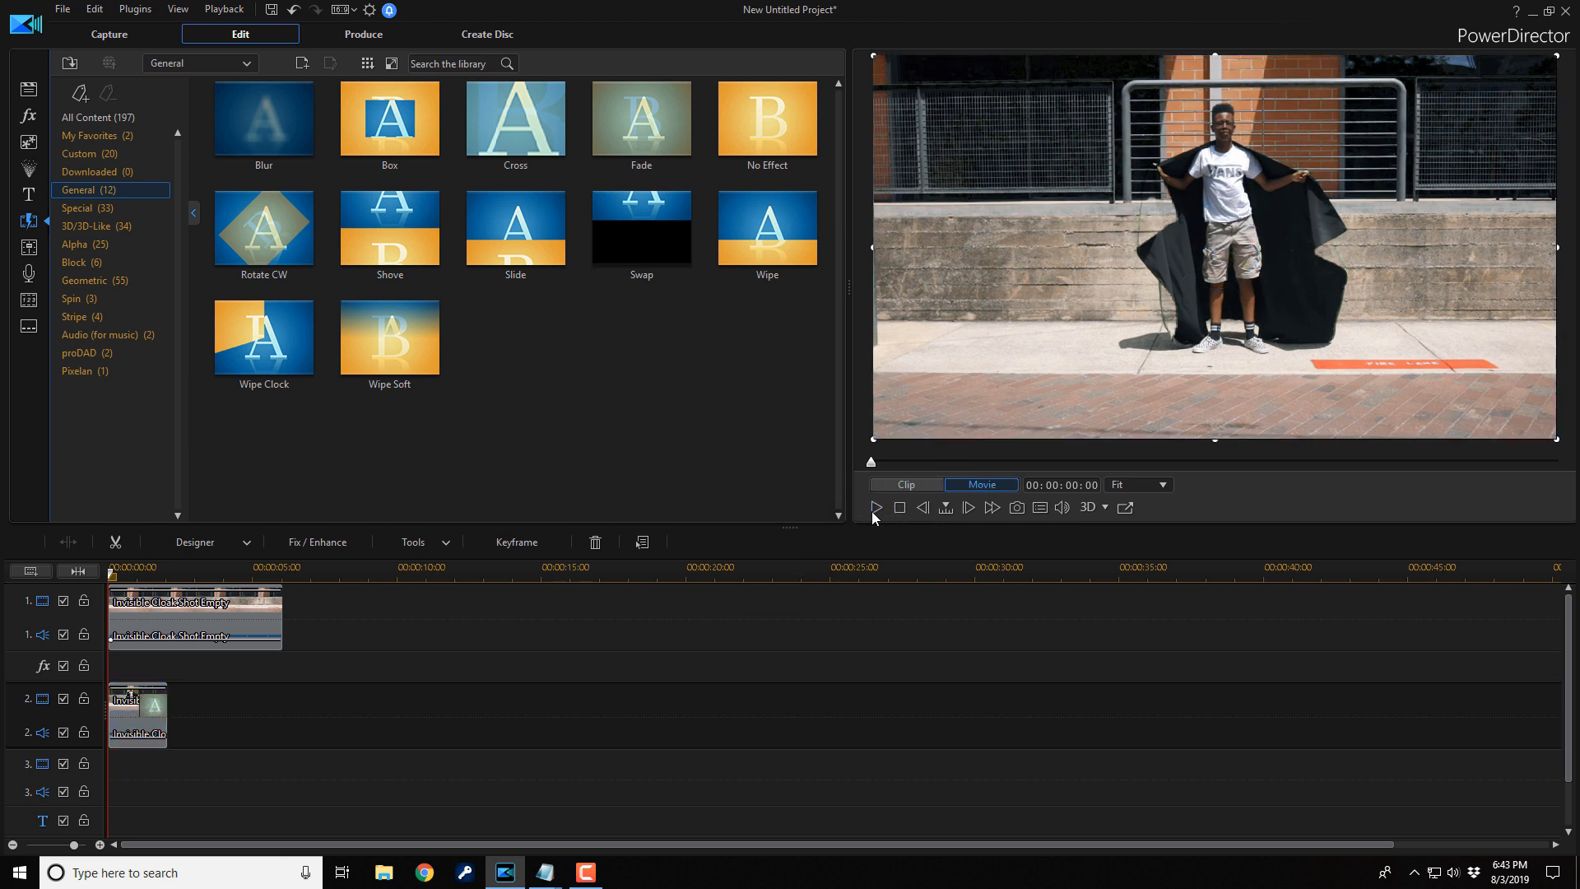
click(875, 507)
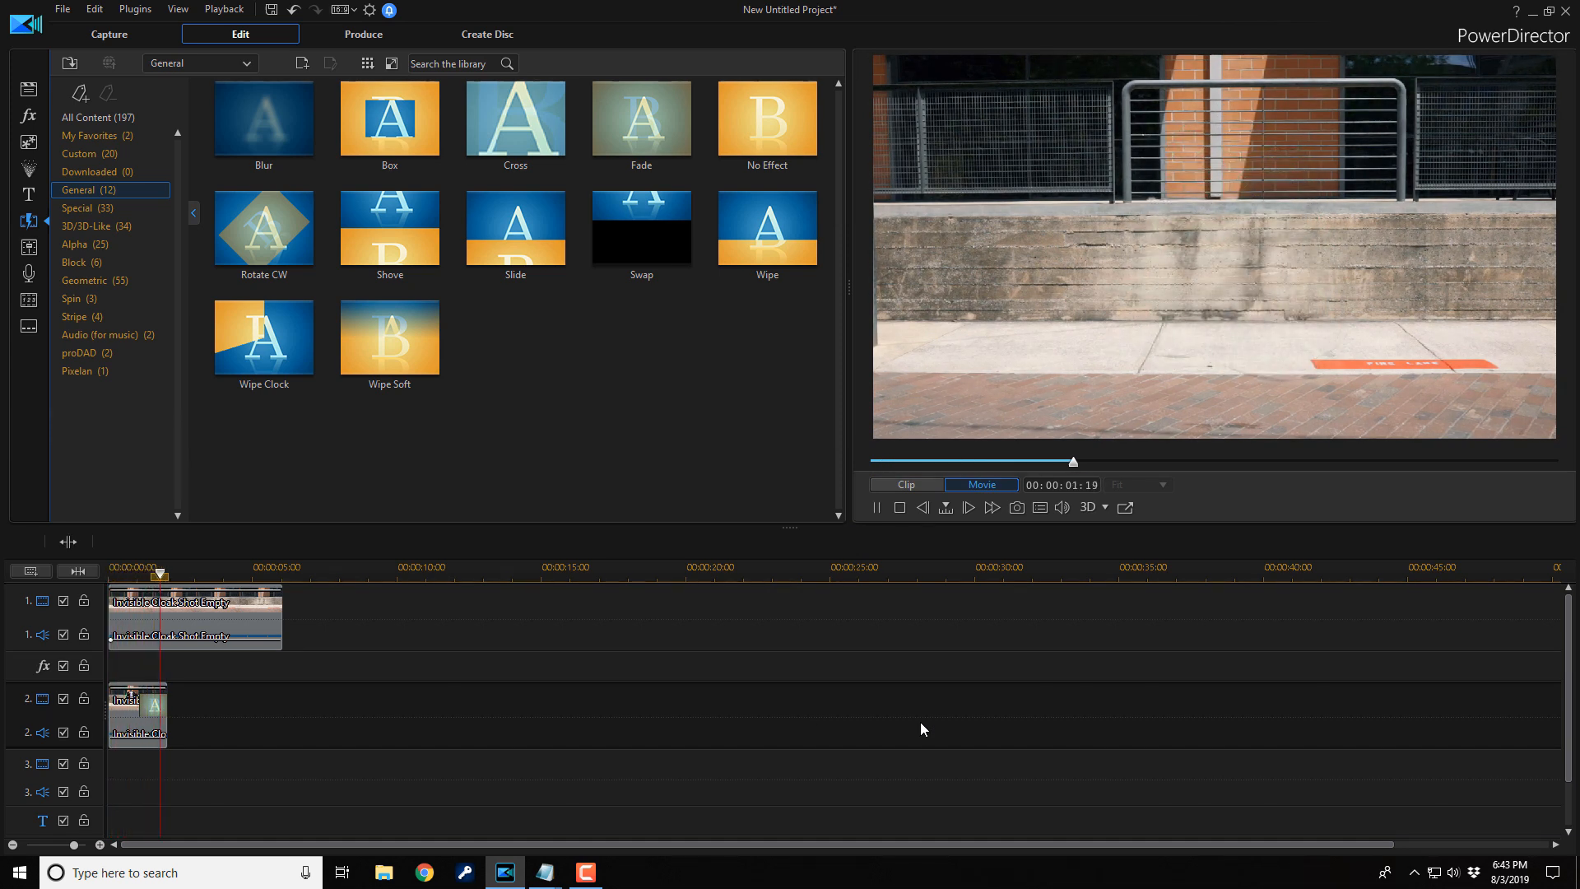
click(876, 508)
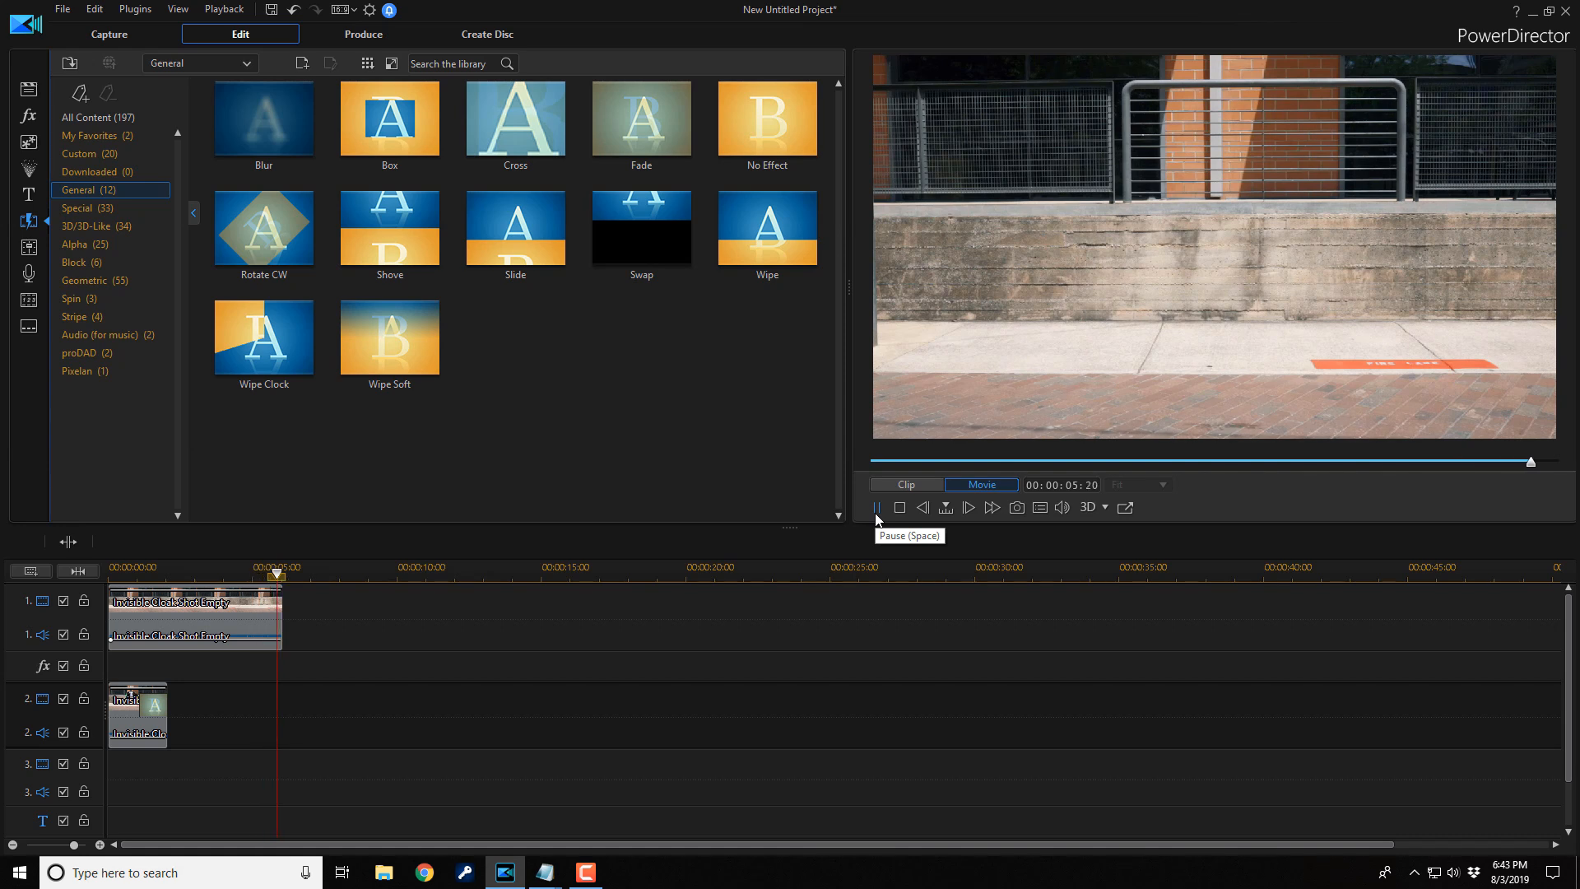
click(898, 506)
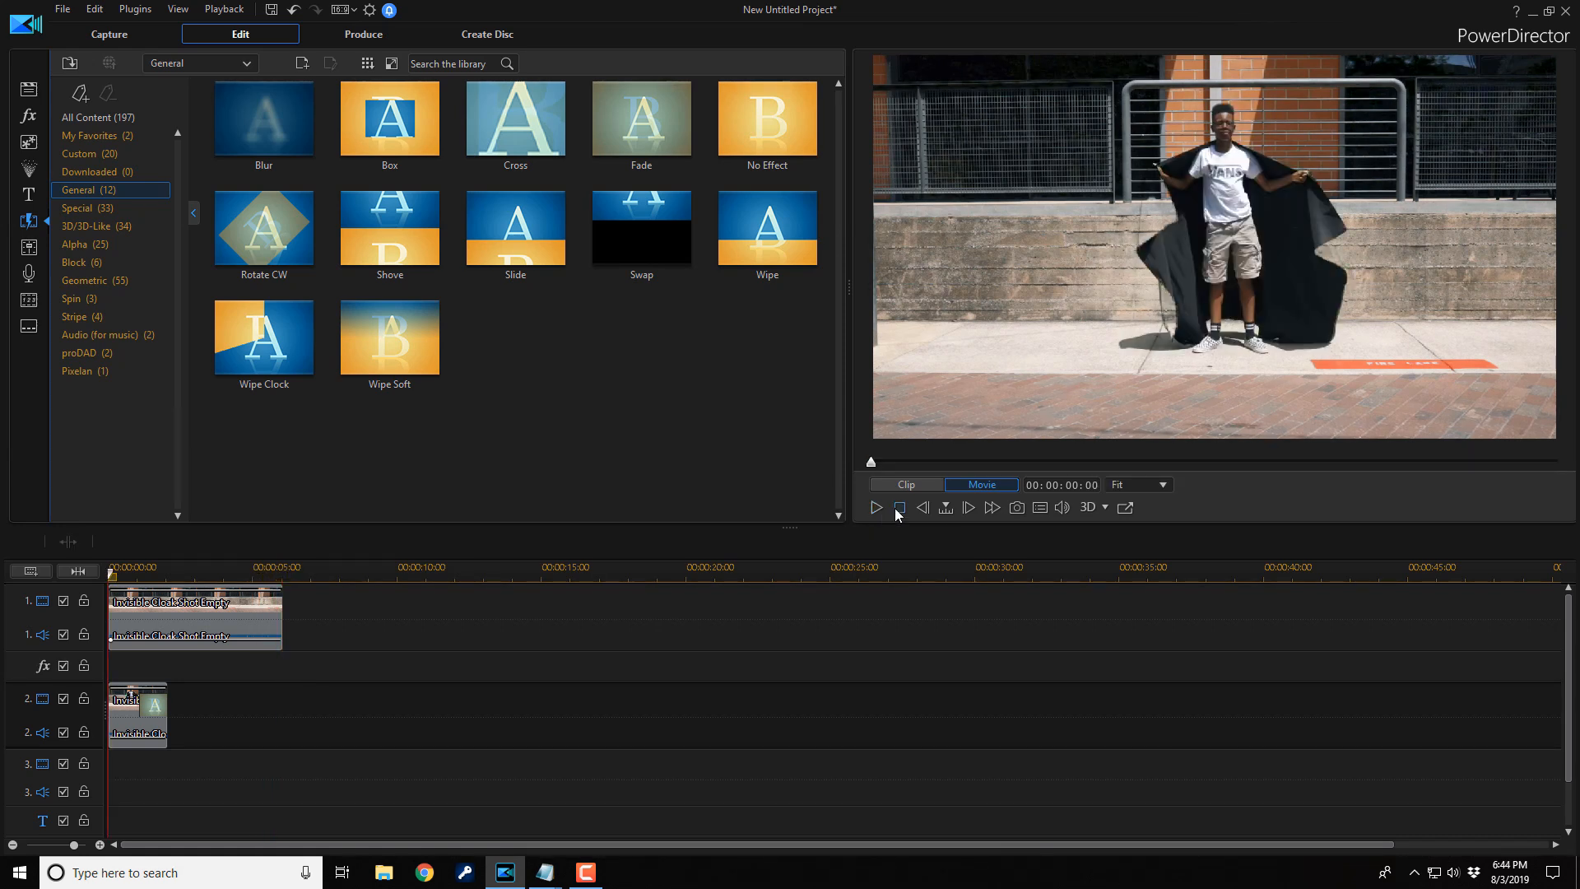